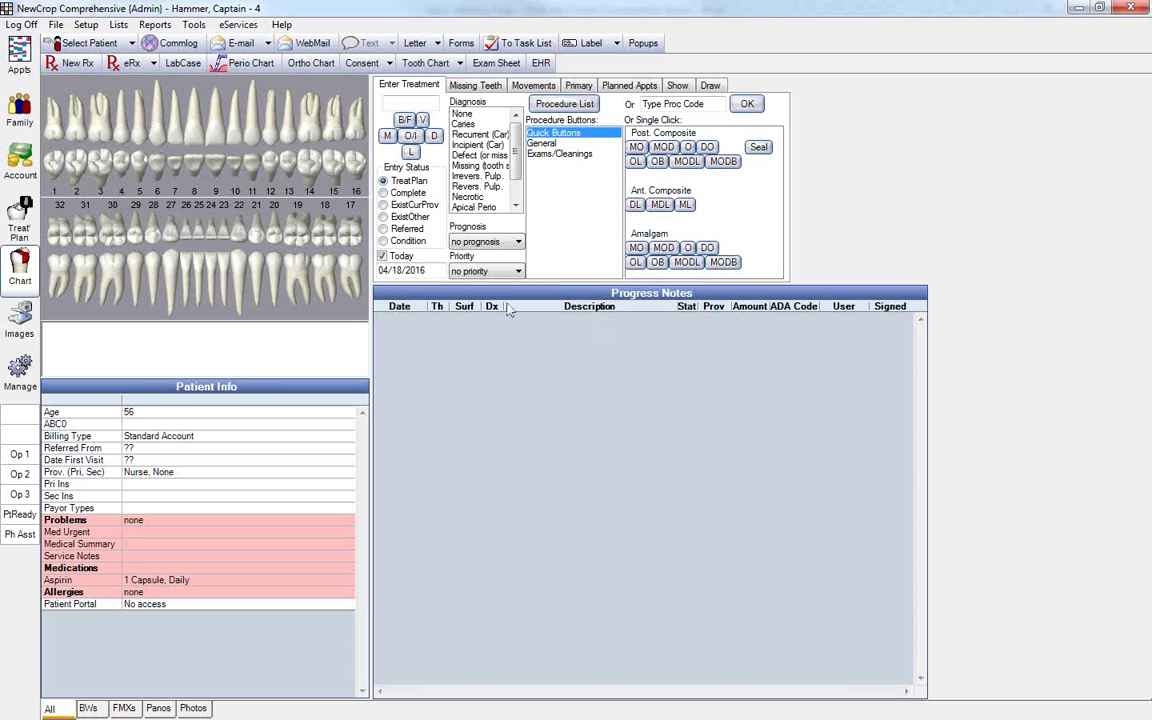
pyautogui.moveTo(138, 20)
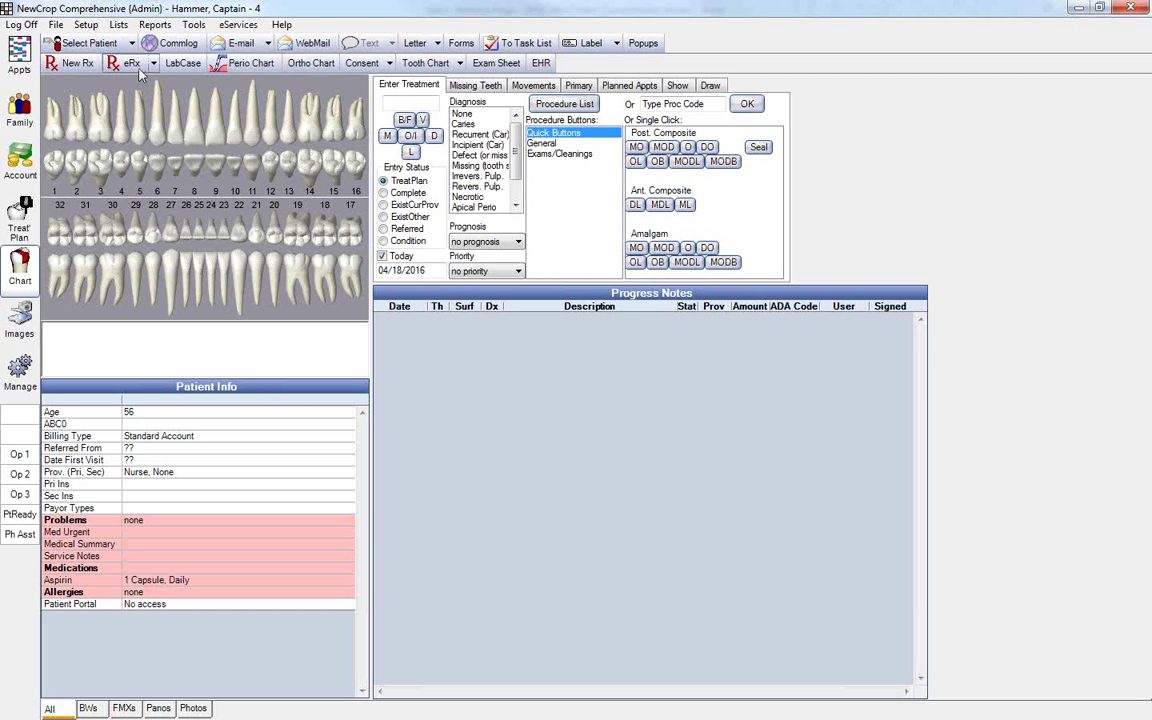
pyautogui.moveTo(128, 72)
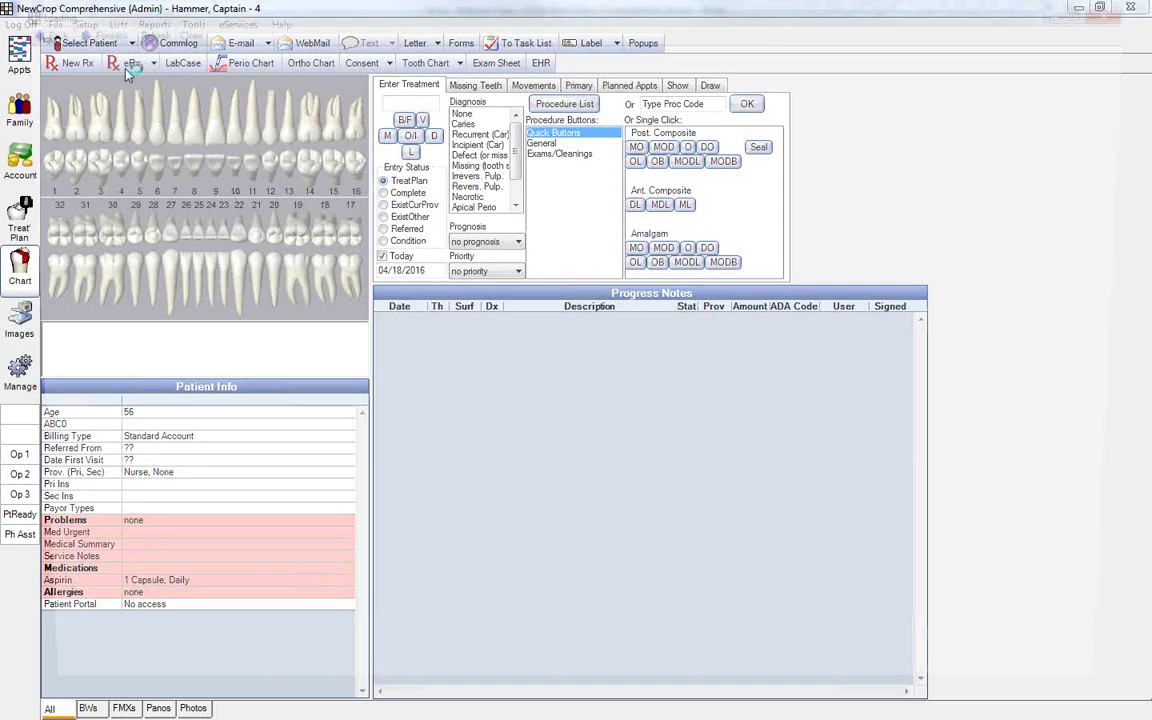
# - Launch eRx for the patient and search the drug database for Amoxicillin
pyautogui.click(133, 62)
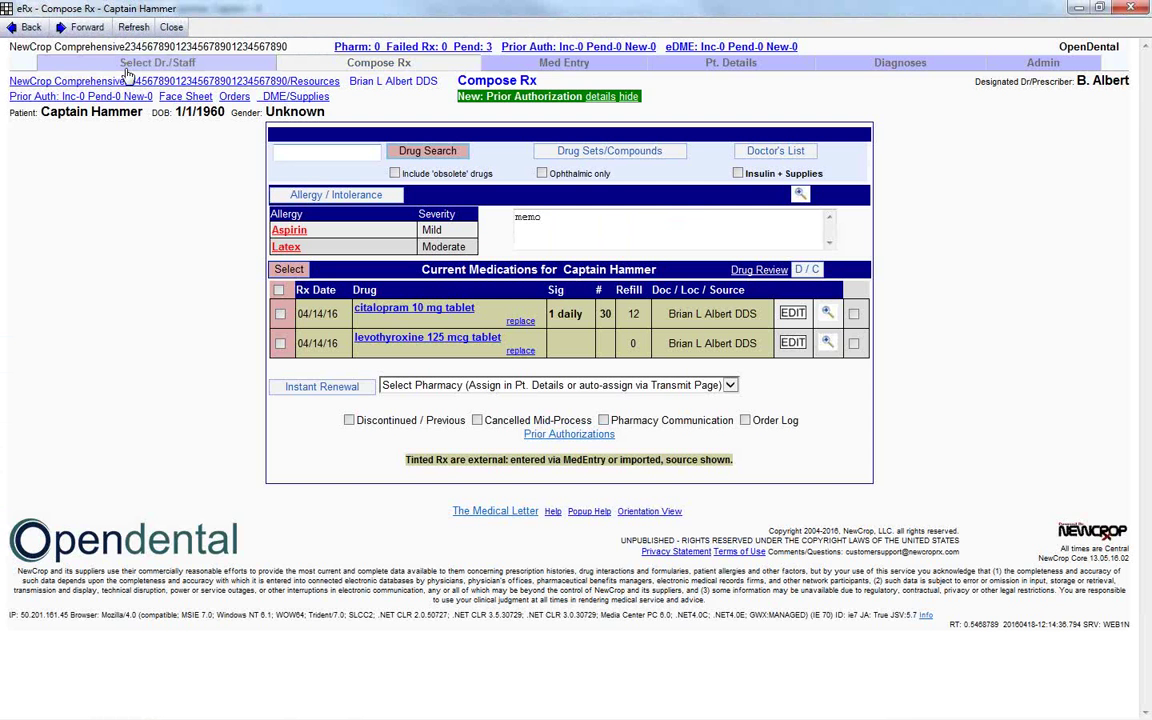
pyautogui.click(327, 152)
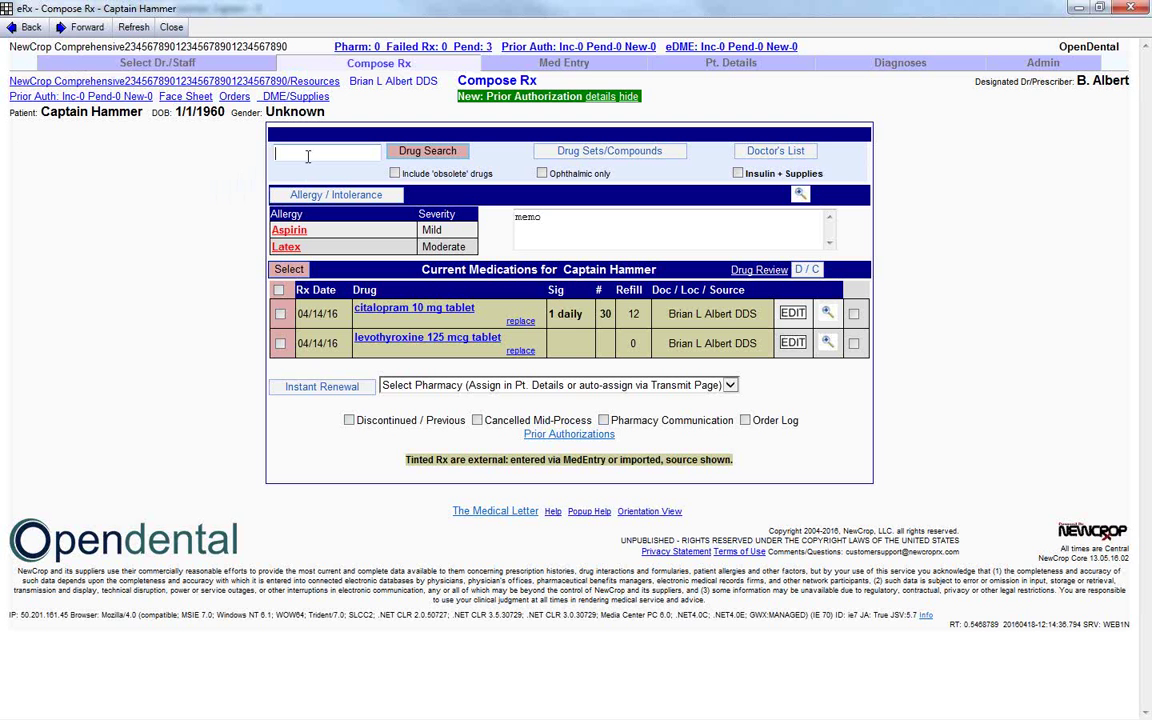
pyautogui.write('Amoxi')
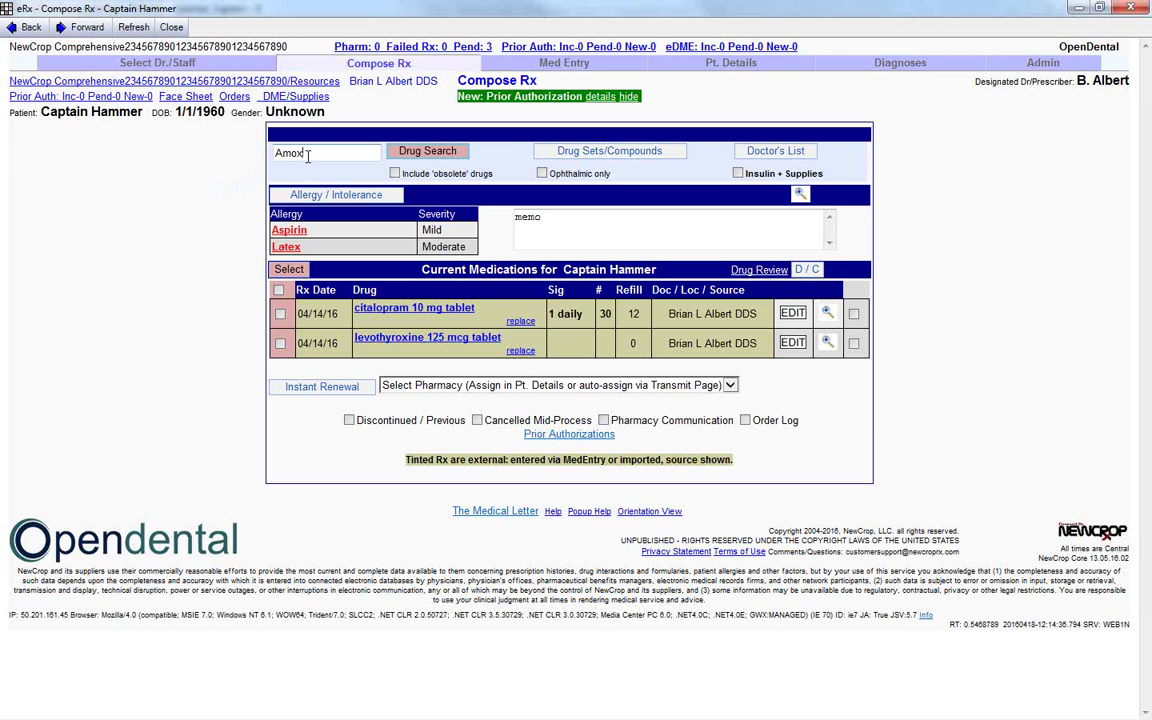
pyautogui.write('icillin')
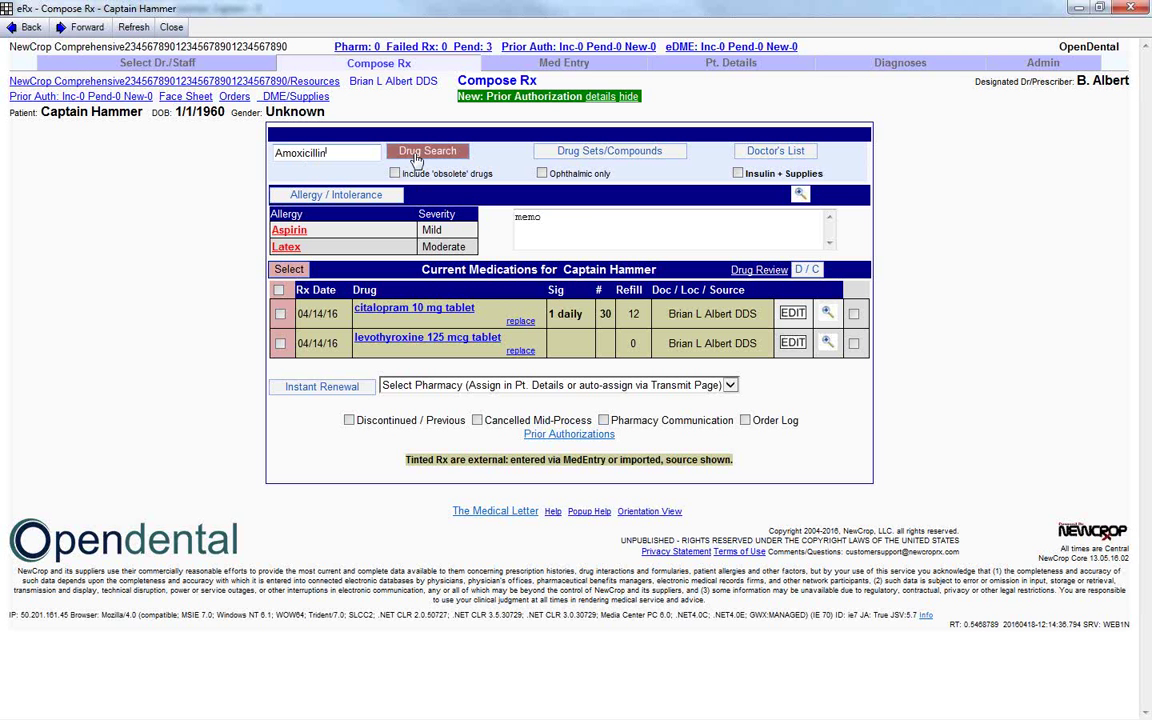
pyautogui.click(427, 151)
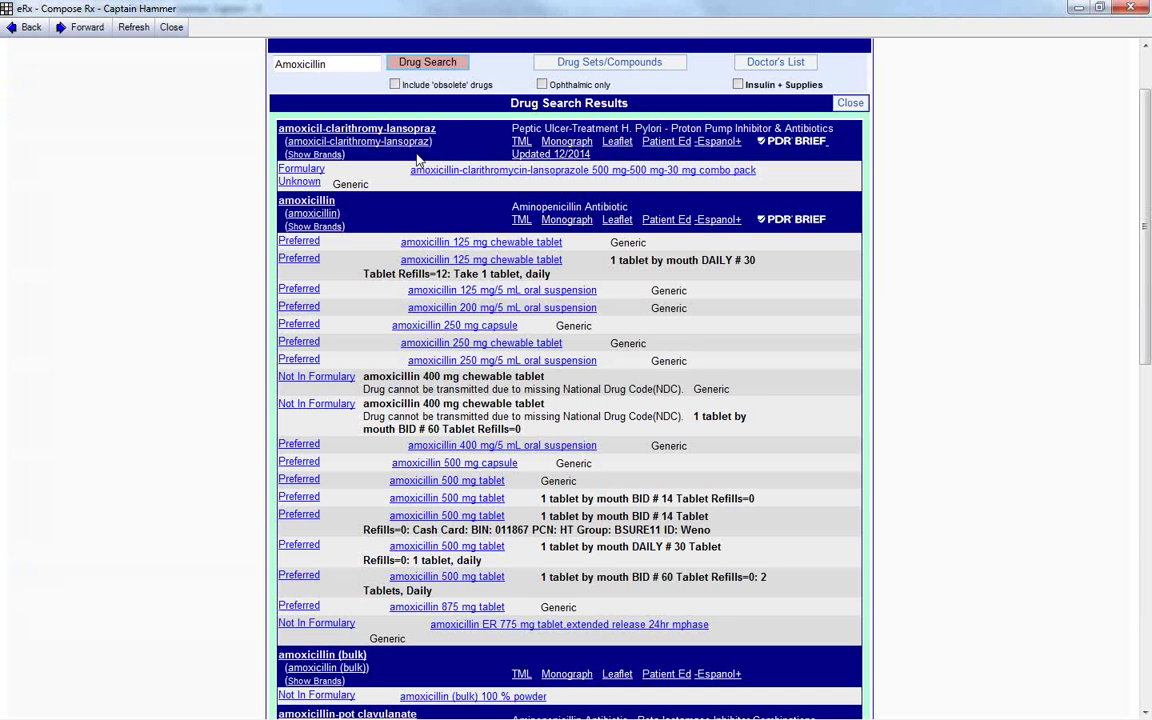
pyautogui.moveTo(312, 100)
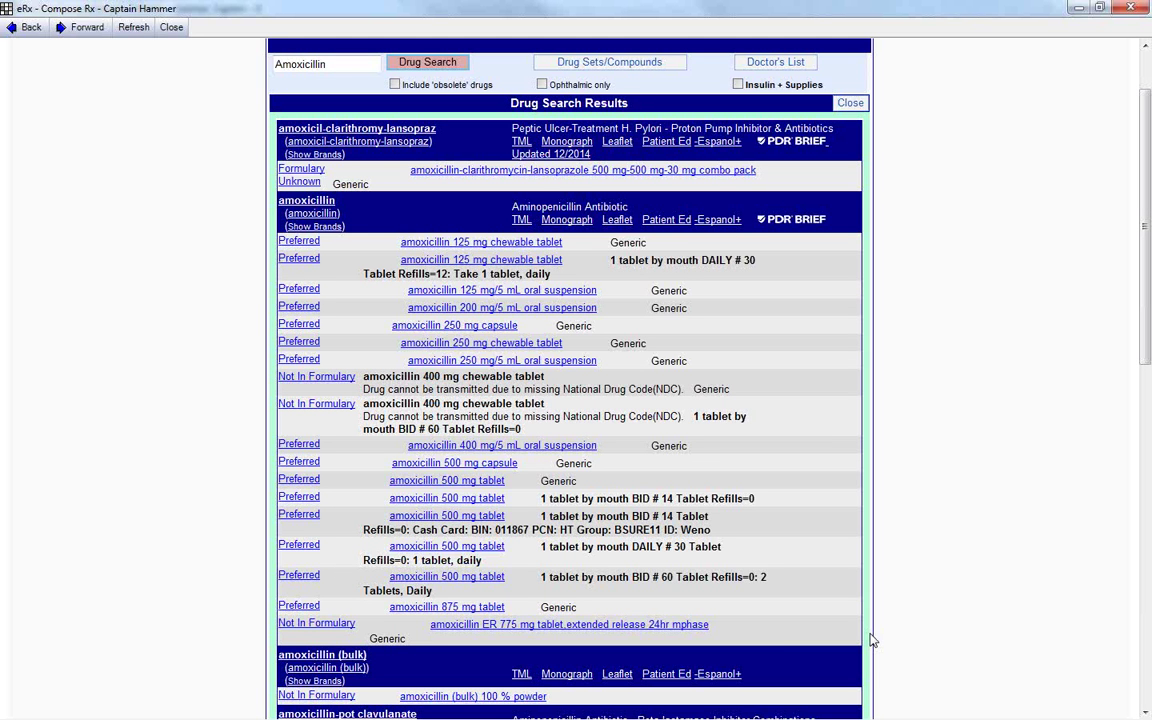
pyautogui.moveTo(295, 253)
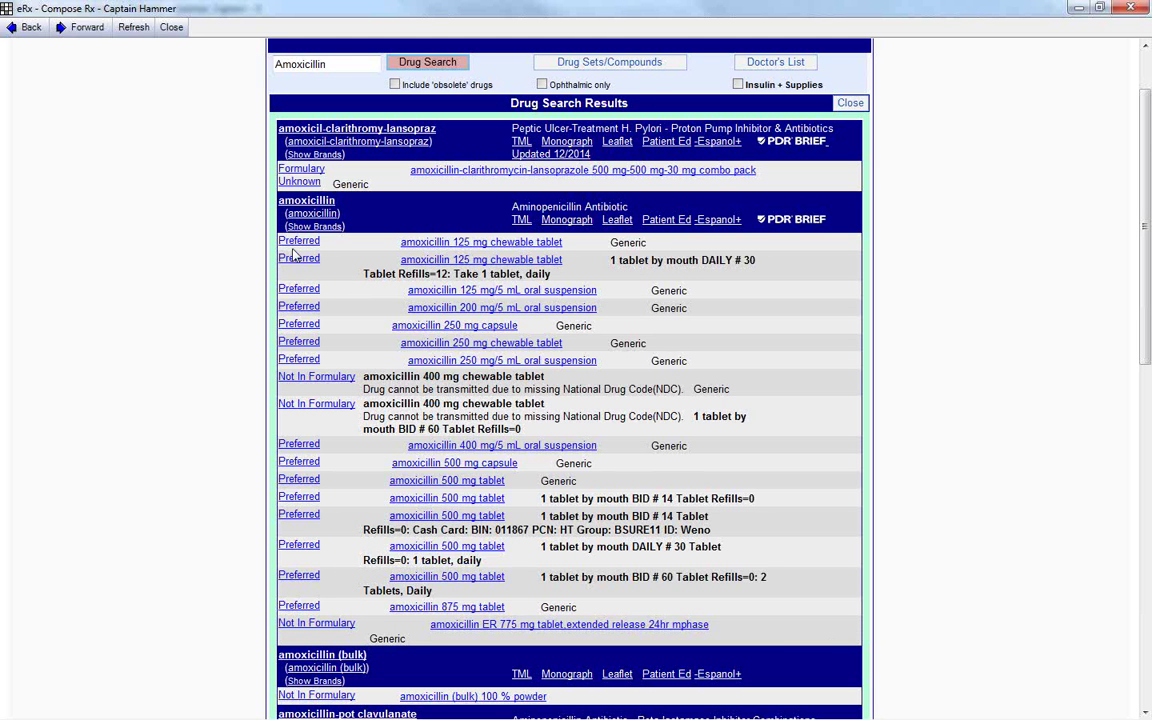
pyautogui.moveTo(296, 355)
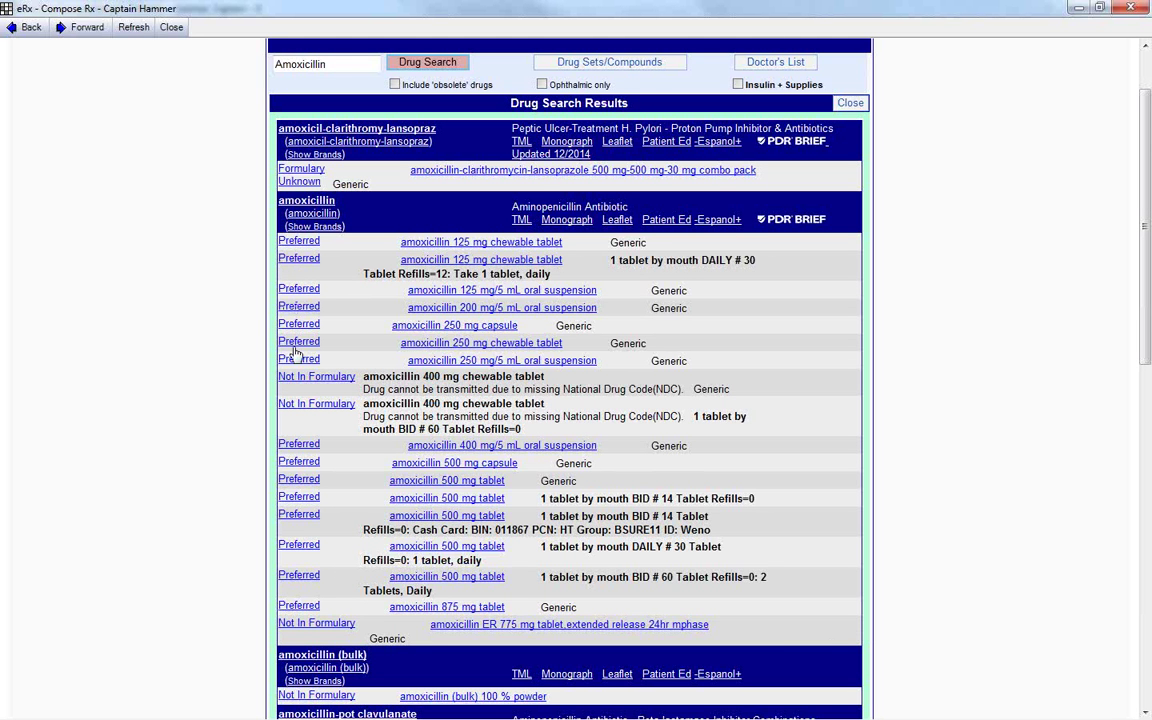
pyautogui.moveTo(290, 518)
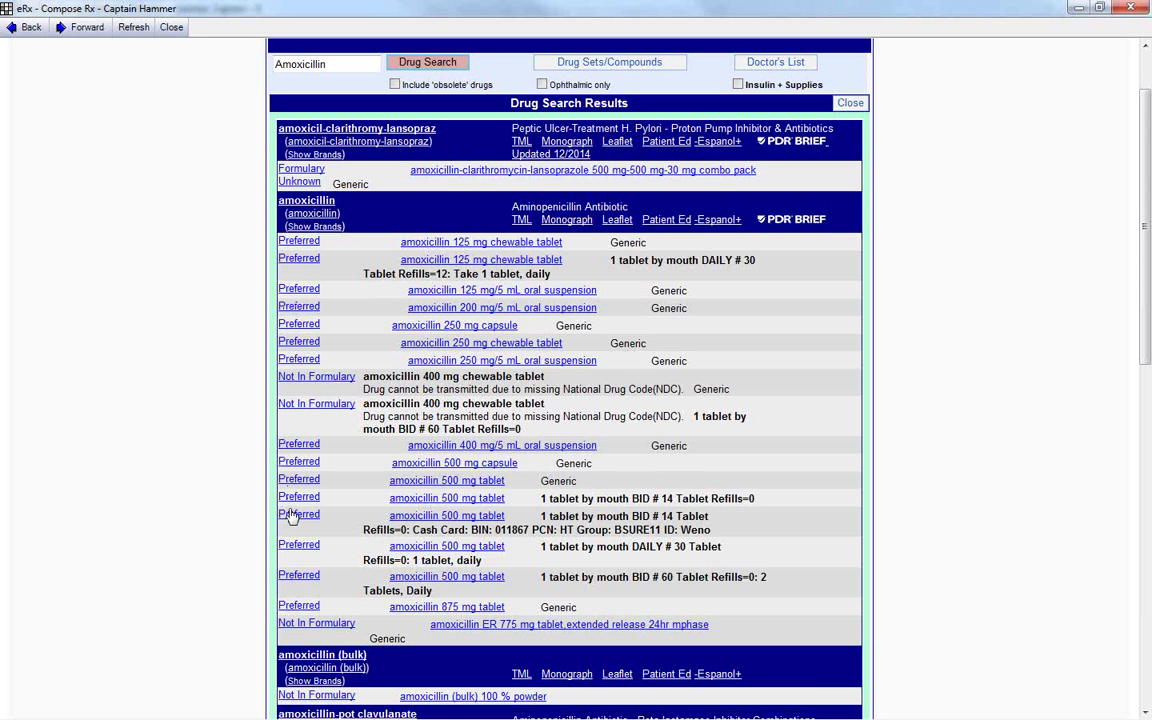
pyautogui.moveTo(377, 493)
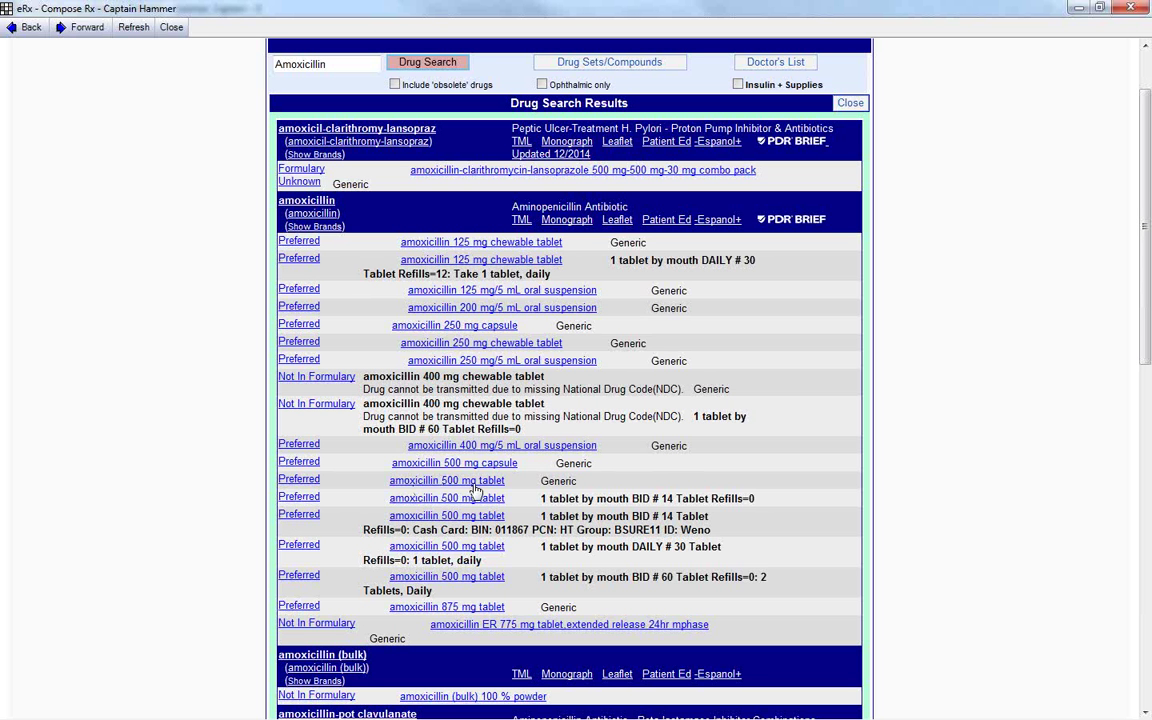
# - Choose amoxicillin 500 mg tablets, 1-2 tablets BID, quantity 120, and add the sig to the Doctor's List
pyautogui.click(447, 480)
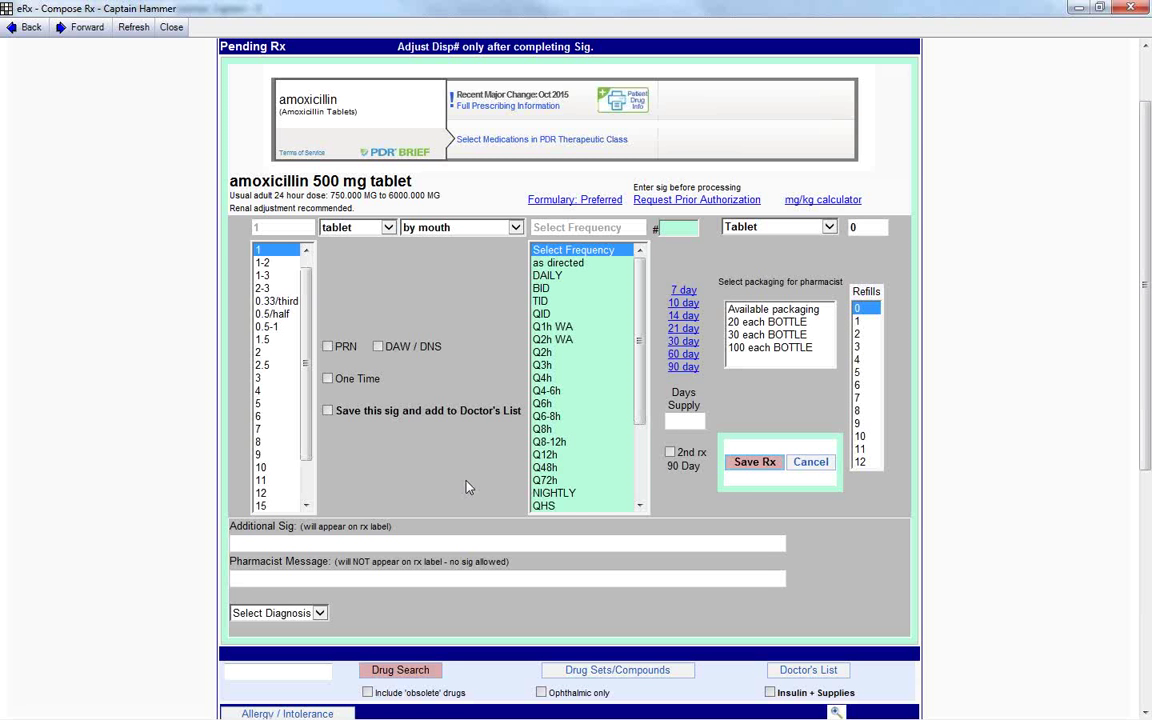
pyautogui.moveTo(559, 532)
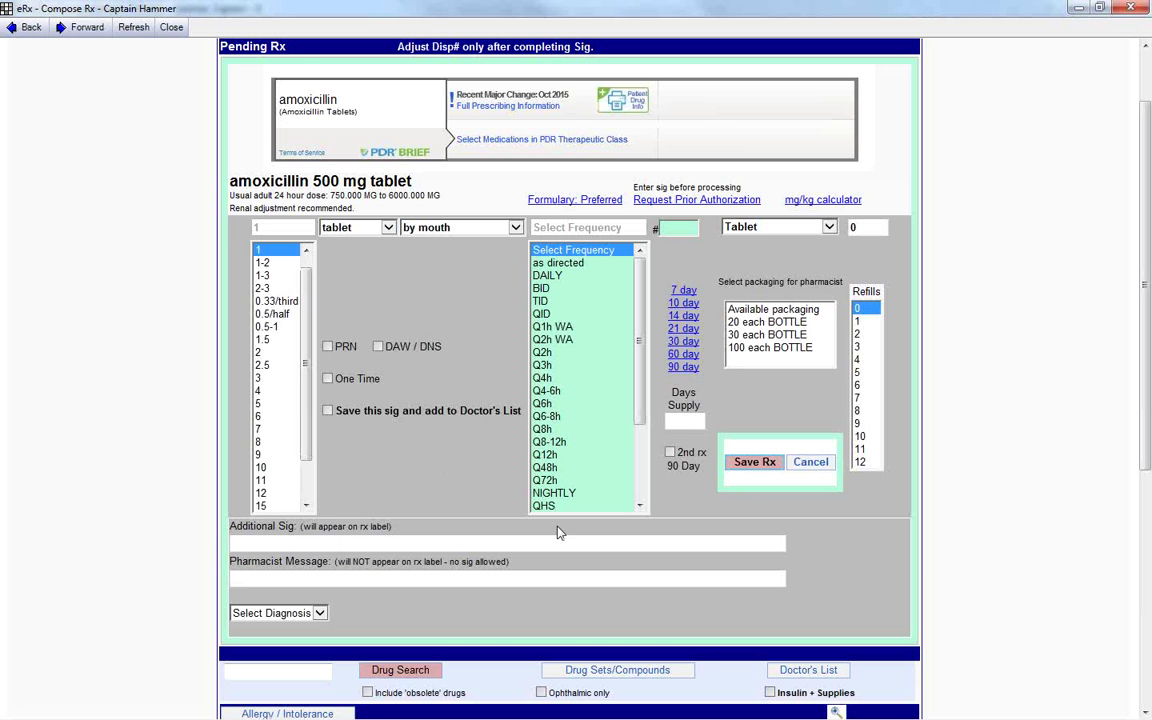
pyautogui.moveTo(400, 482)
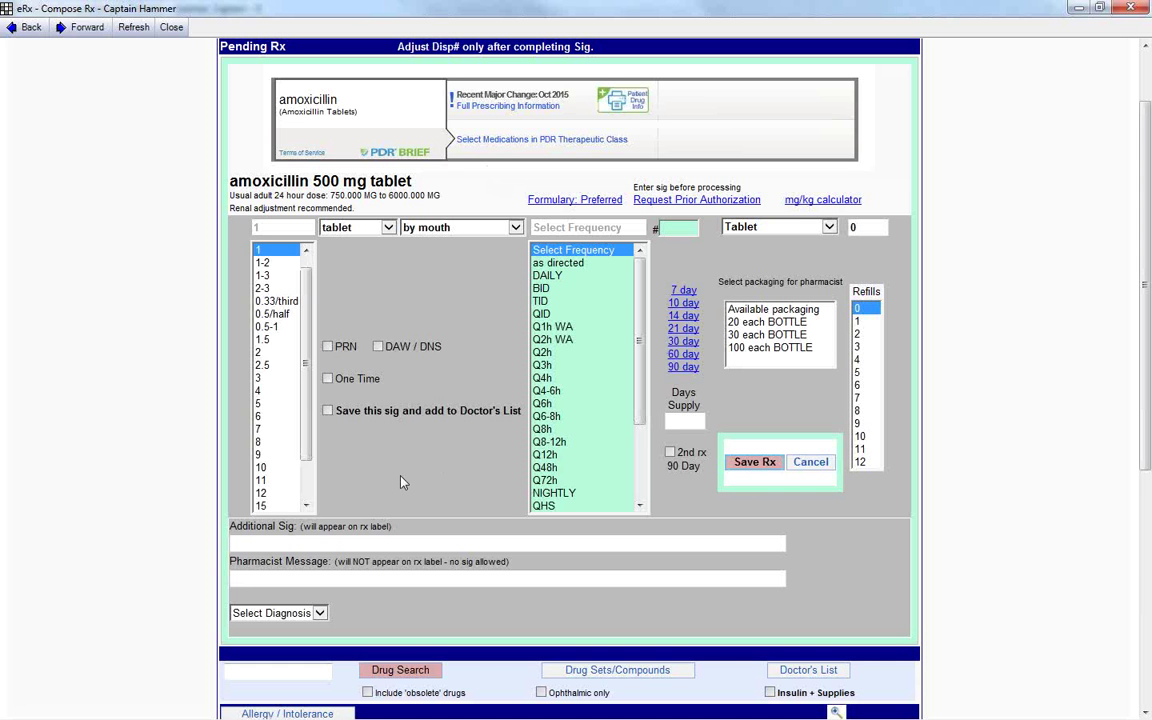
pyautogui.moveTo(565, 337)
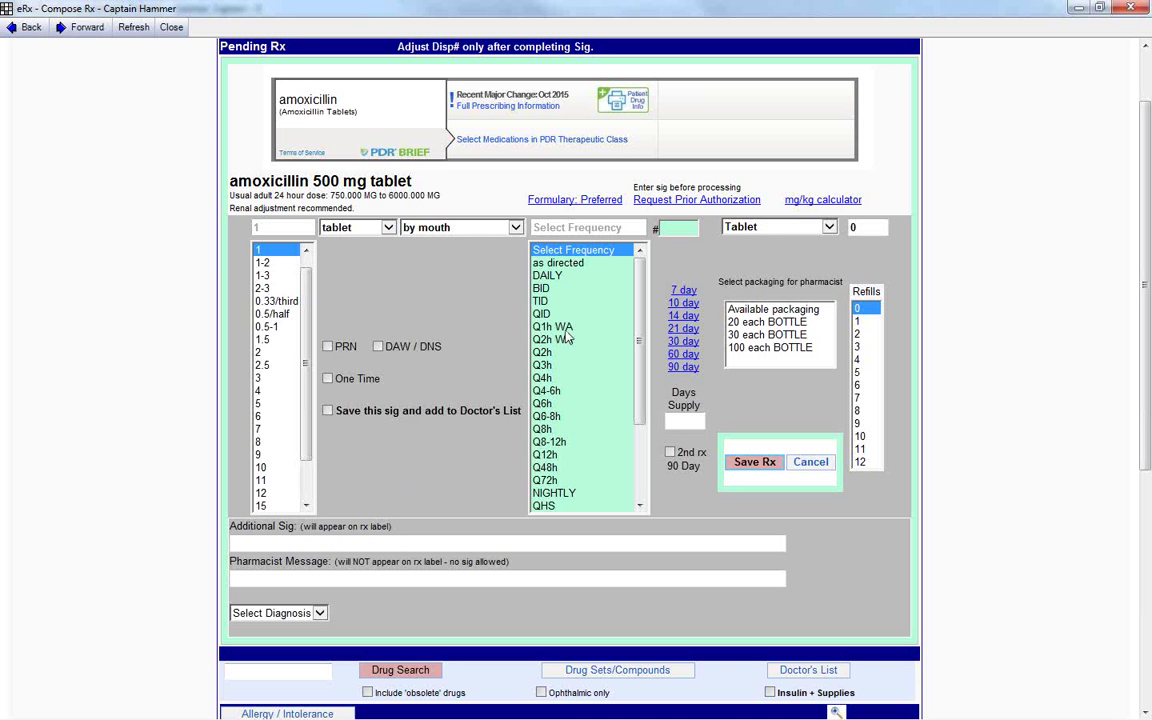
pyautogui.click(541, 288)
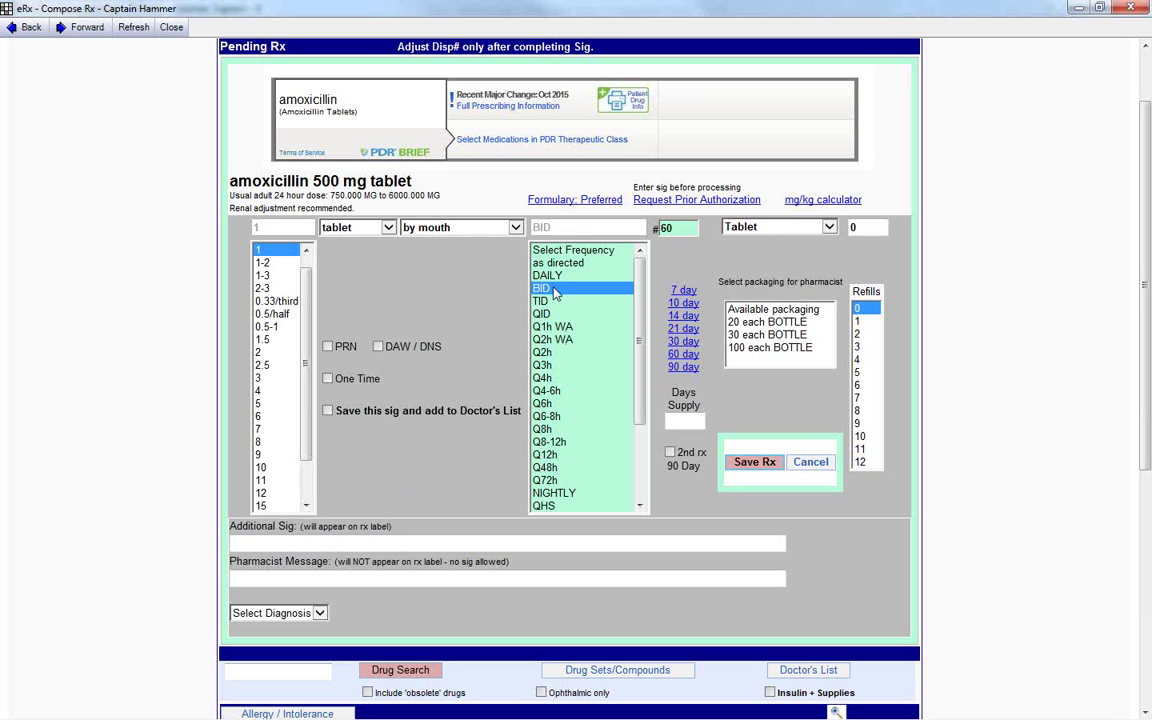
pyautogui.click(263, 262)
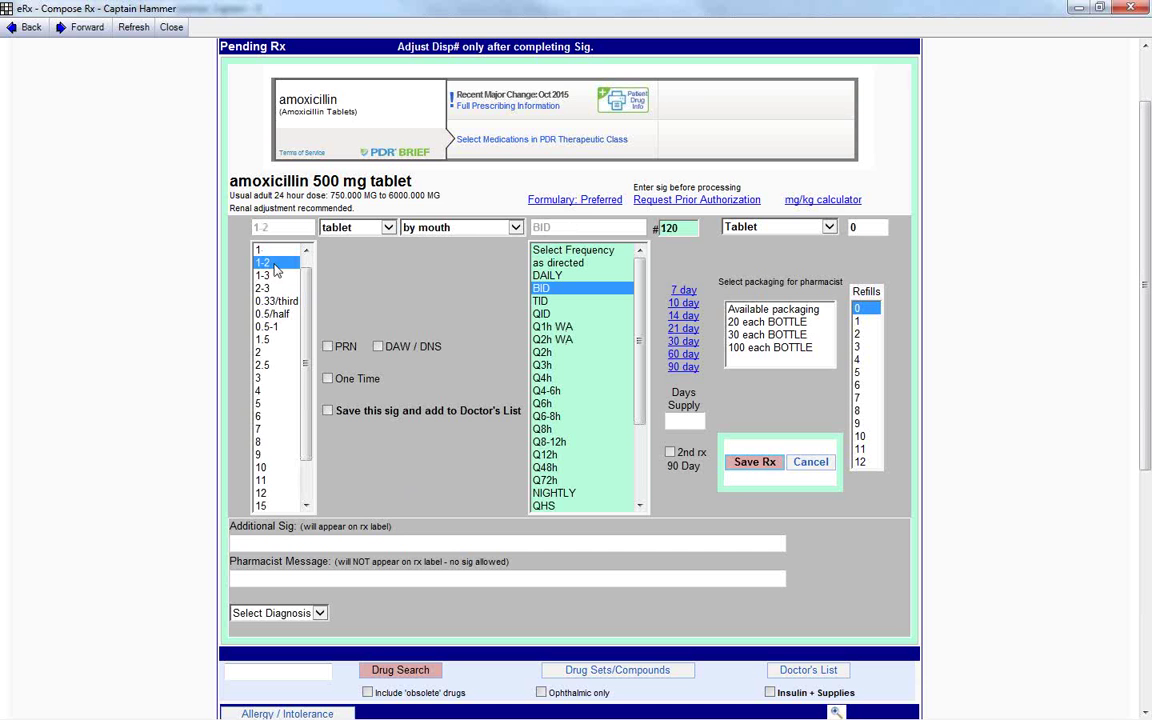
pyautogui.moveTo(300, 273)
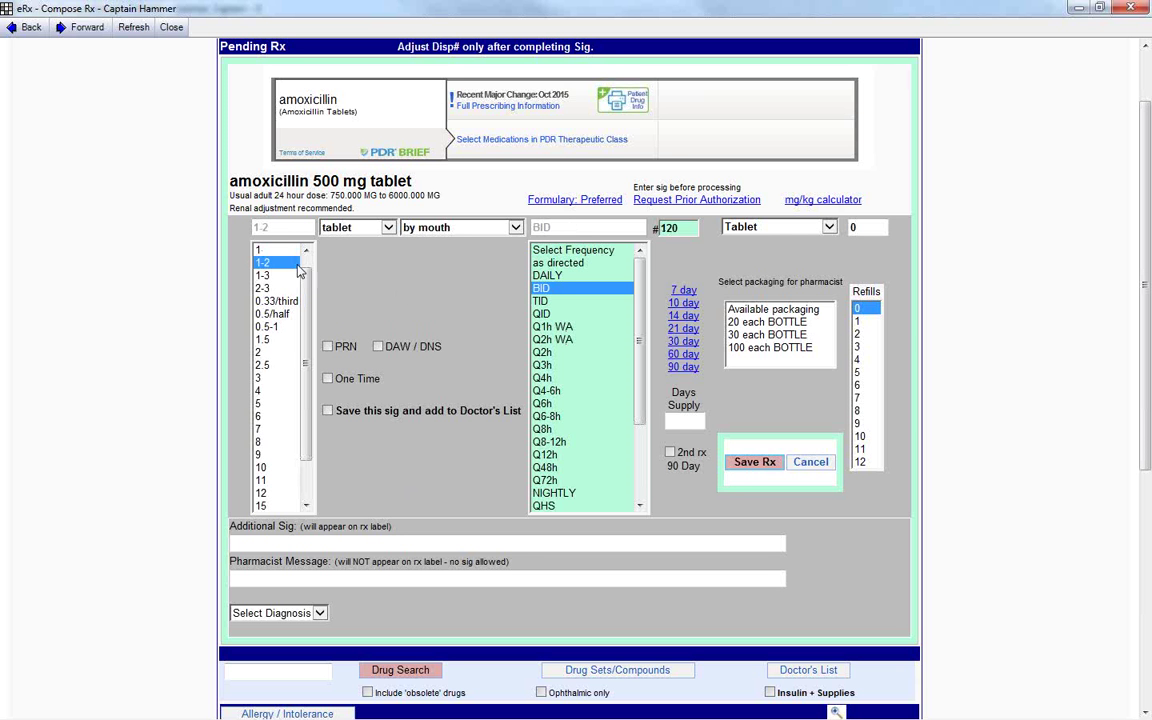
pyautogui.moveTo(699, 261)
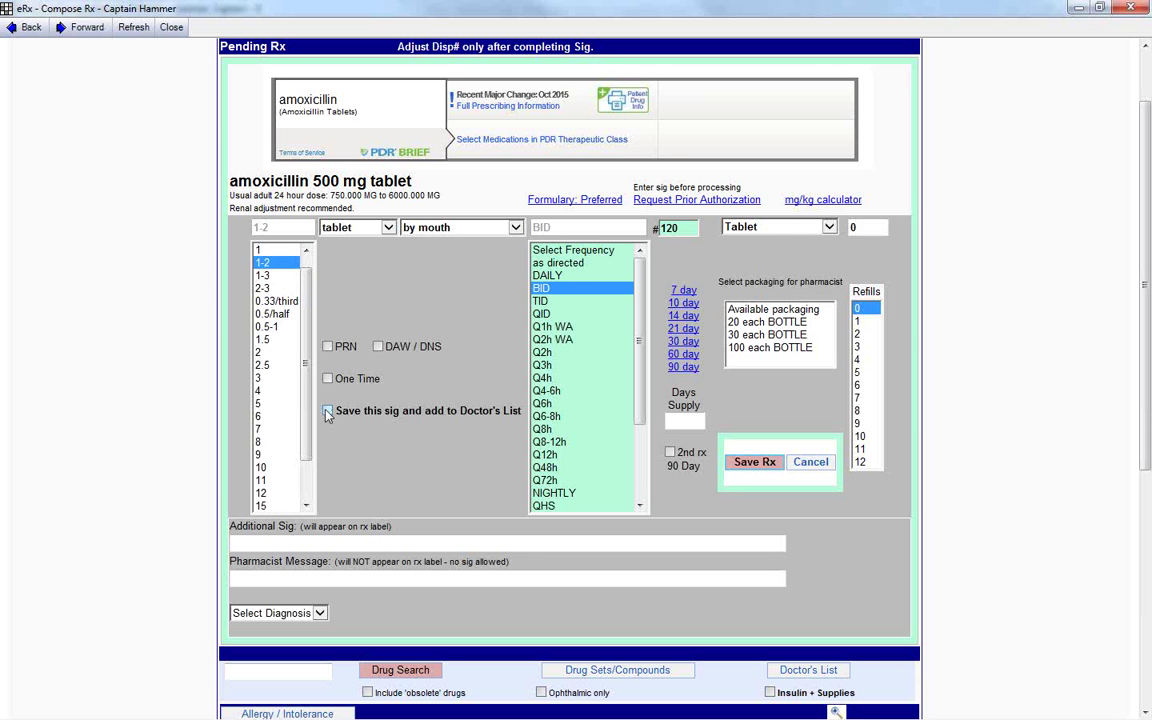
pyautogui.click(327, 410)
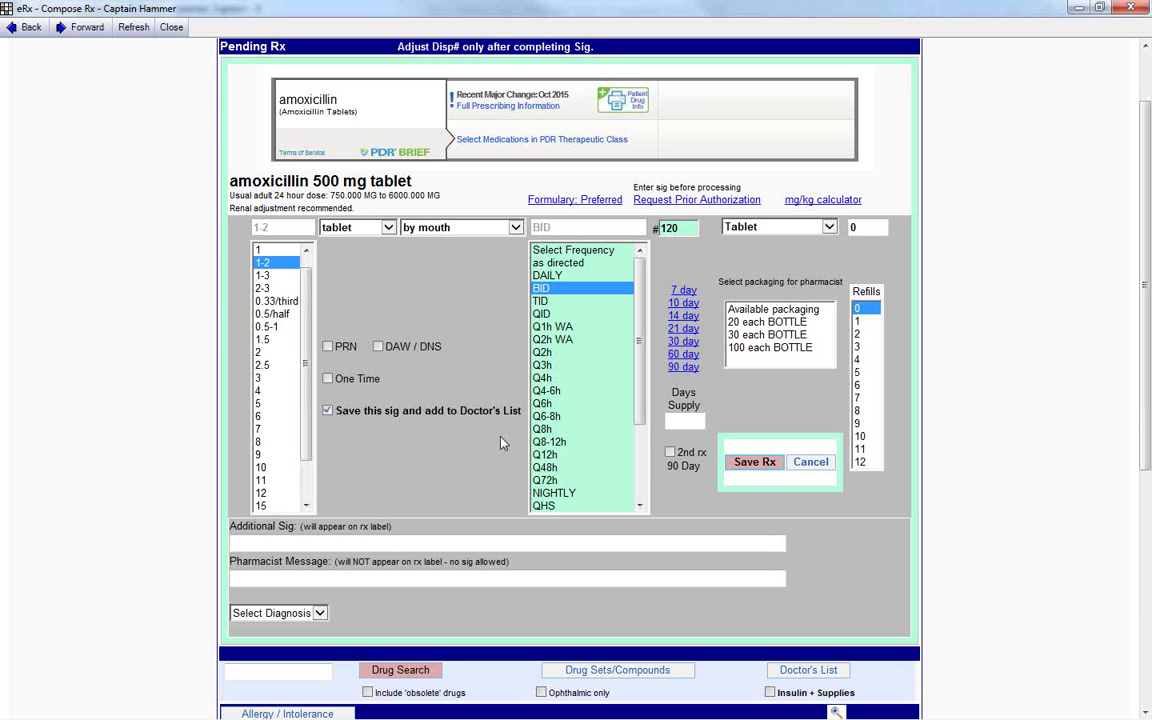
pyautogui.moveTo(673, 508)
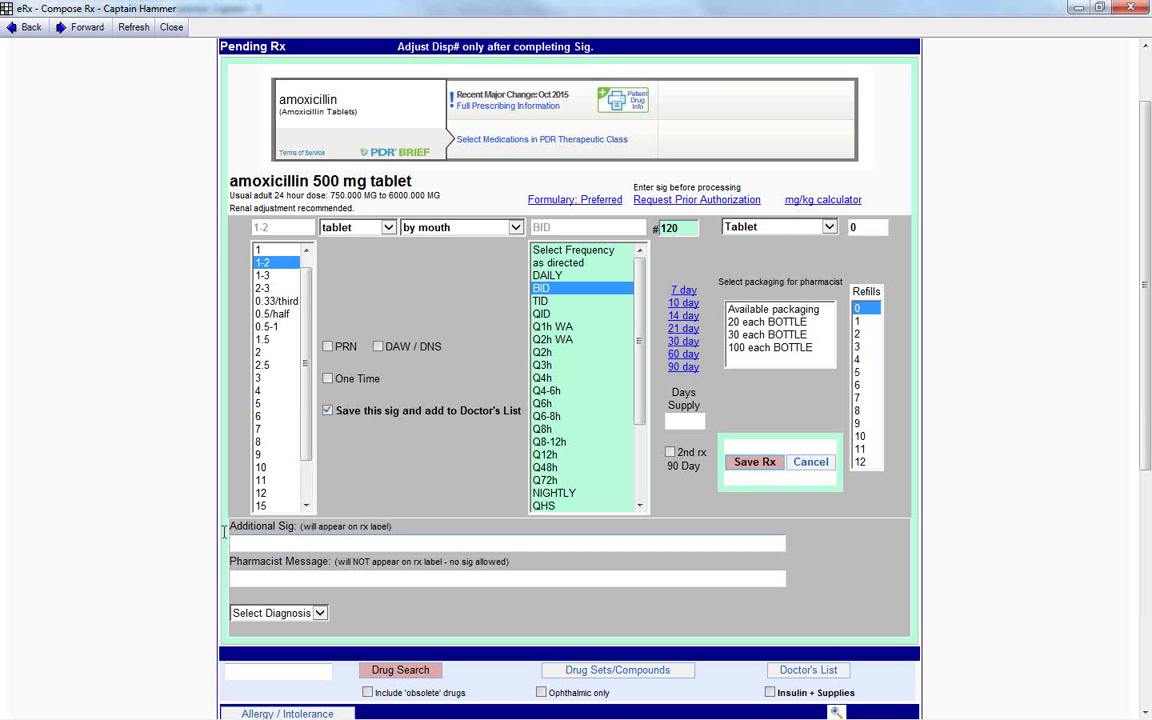
pyautogui.click(505, 578)
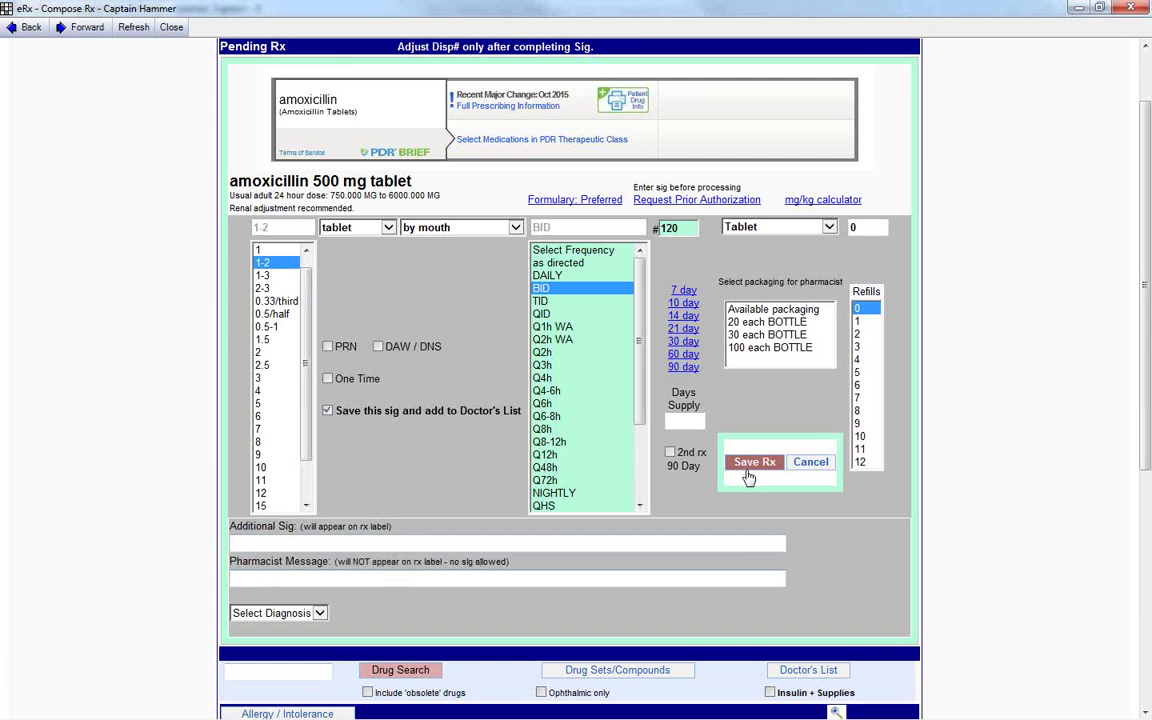
# - Save the amoxicillin Rx as pending: 1-2 twice a day, 120 tablets, no refills
pyautogui.click(754, 461)
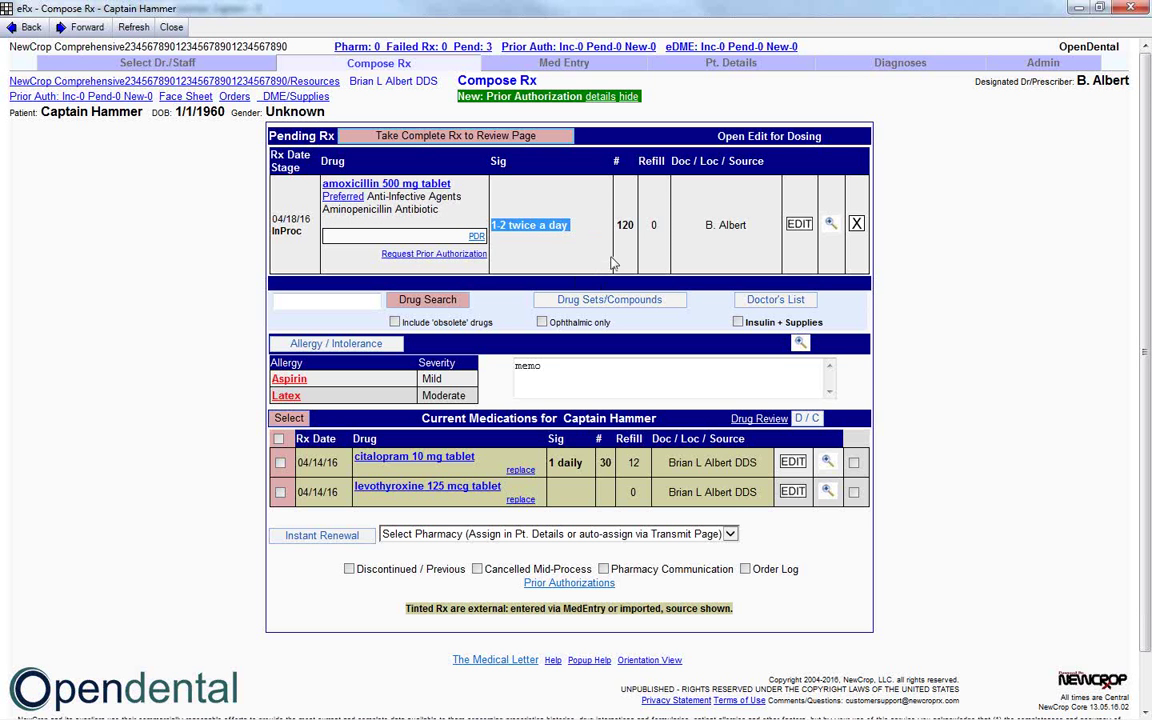
pyautogui.moveTo(709, 211)
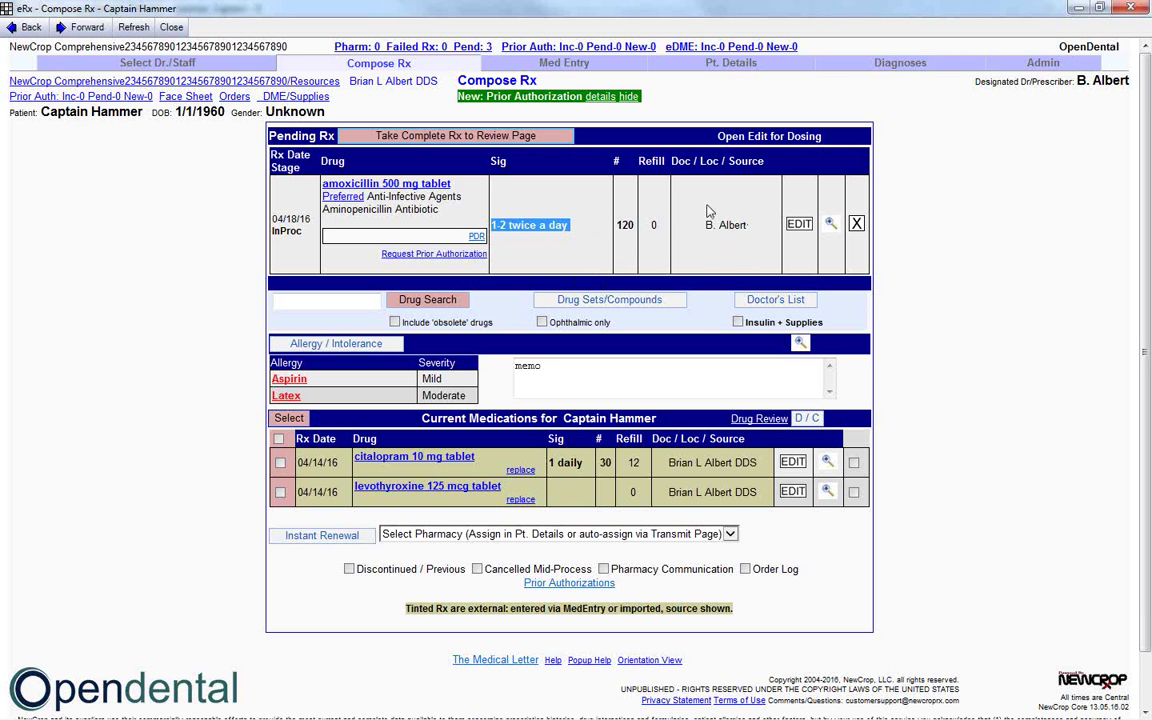
pyautogui.moveTo(709, 257)
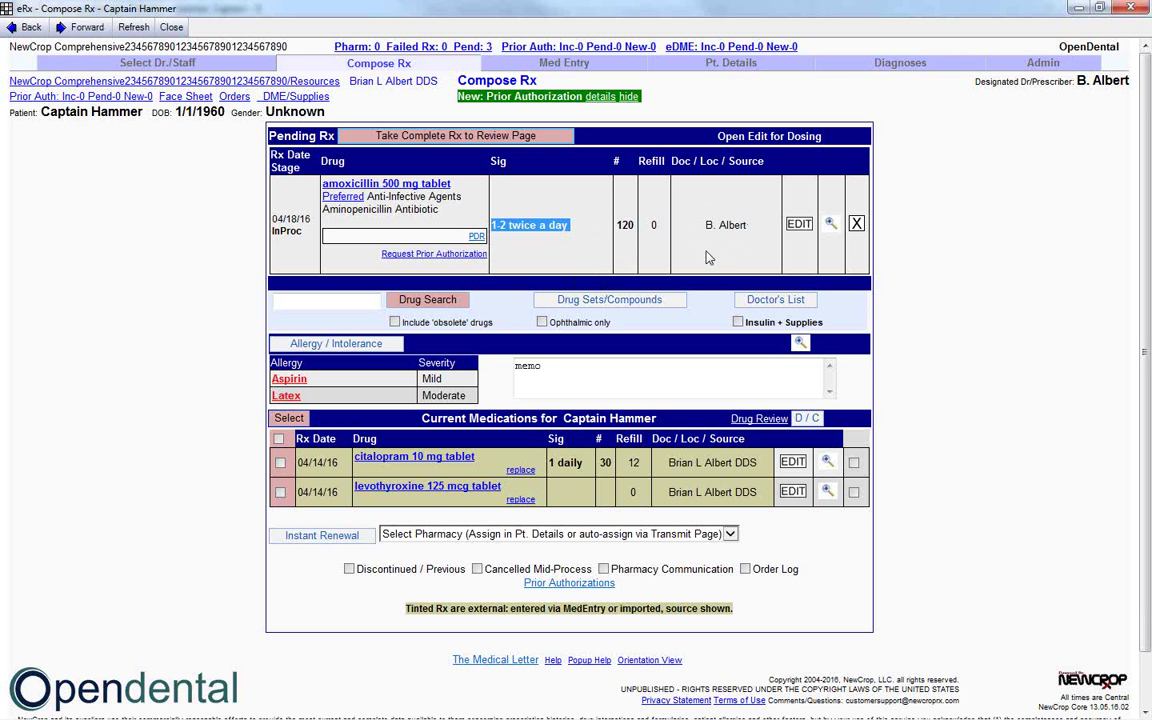
pyautogui.moveTo(778, 238)
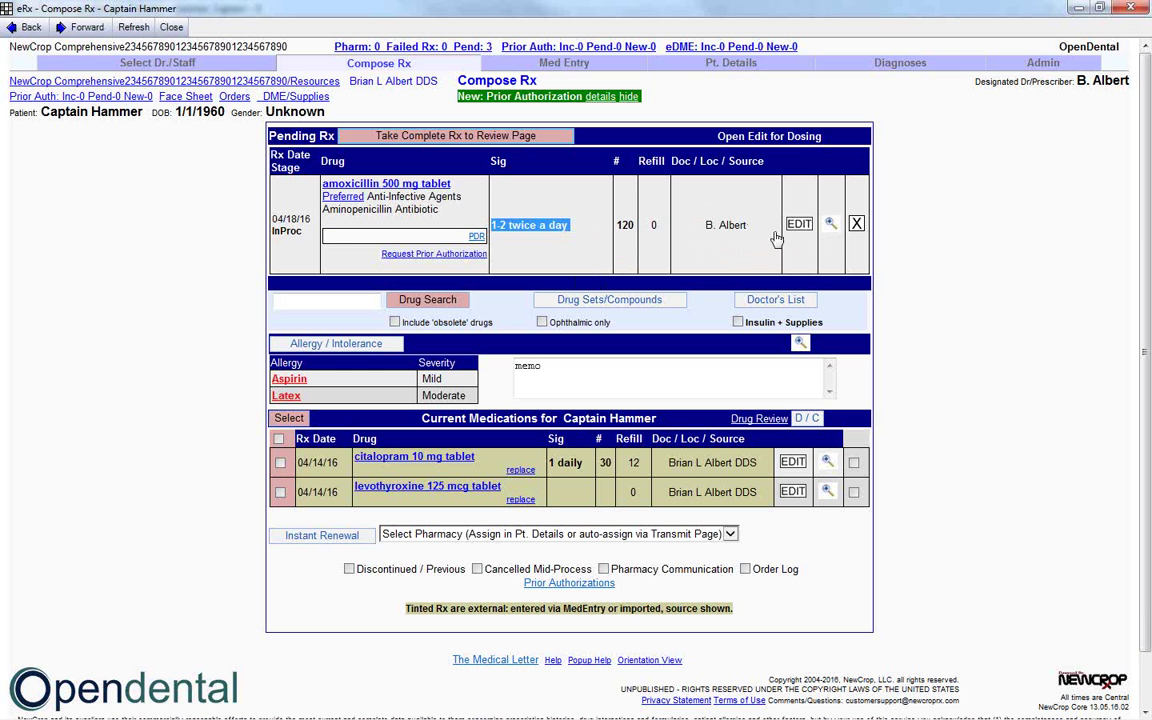
pyautogui.moveTo(799, 223)
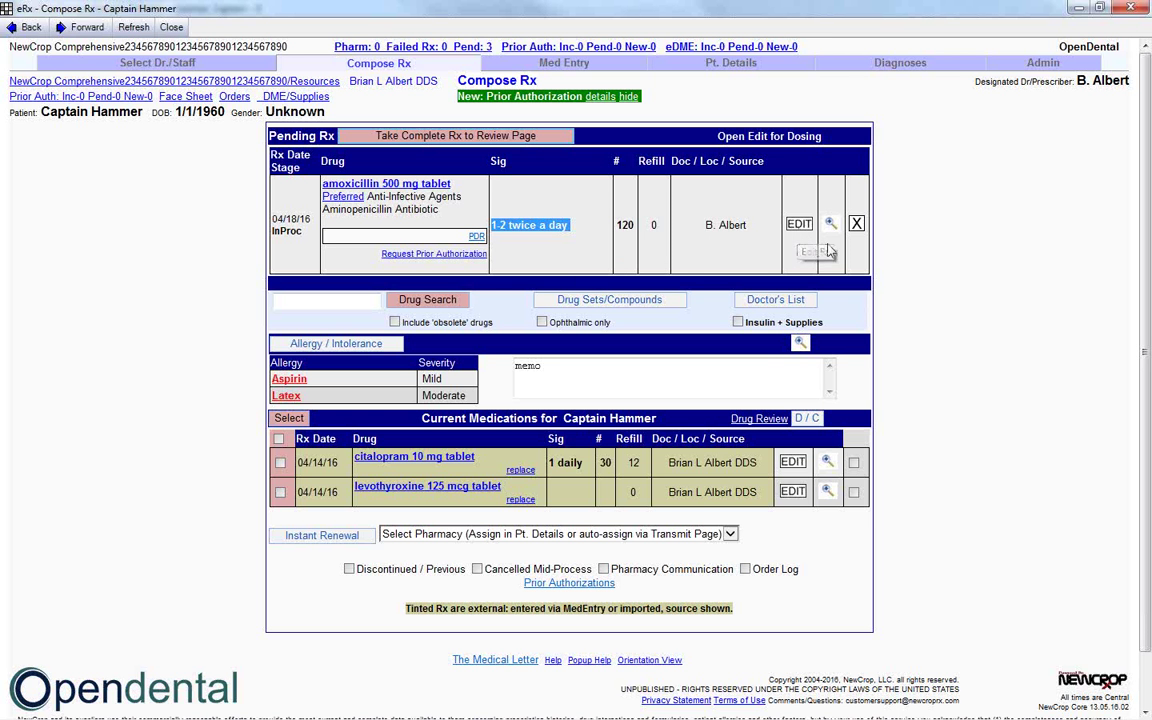
pyautogui.moveTo(856, 223)
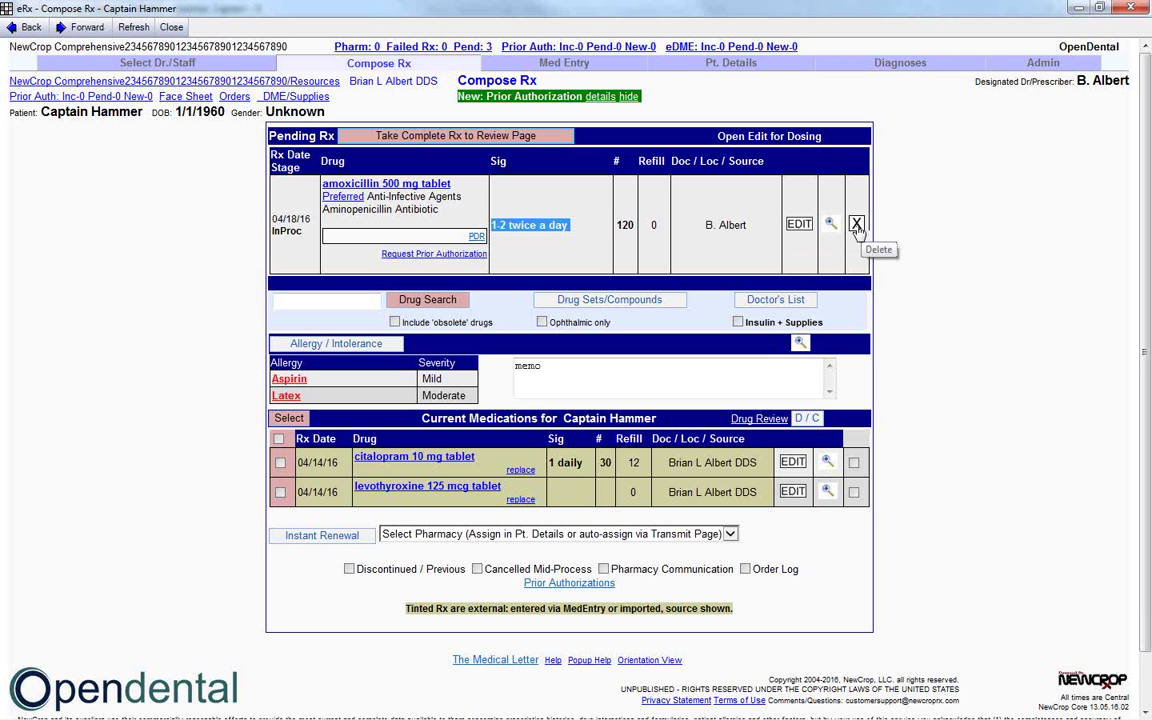
pyautogui.moveTo(860, 228)
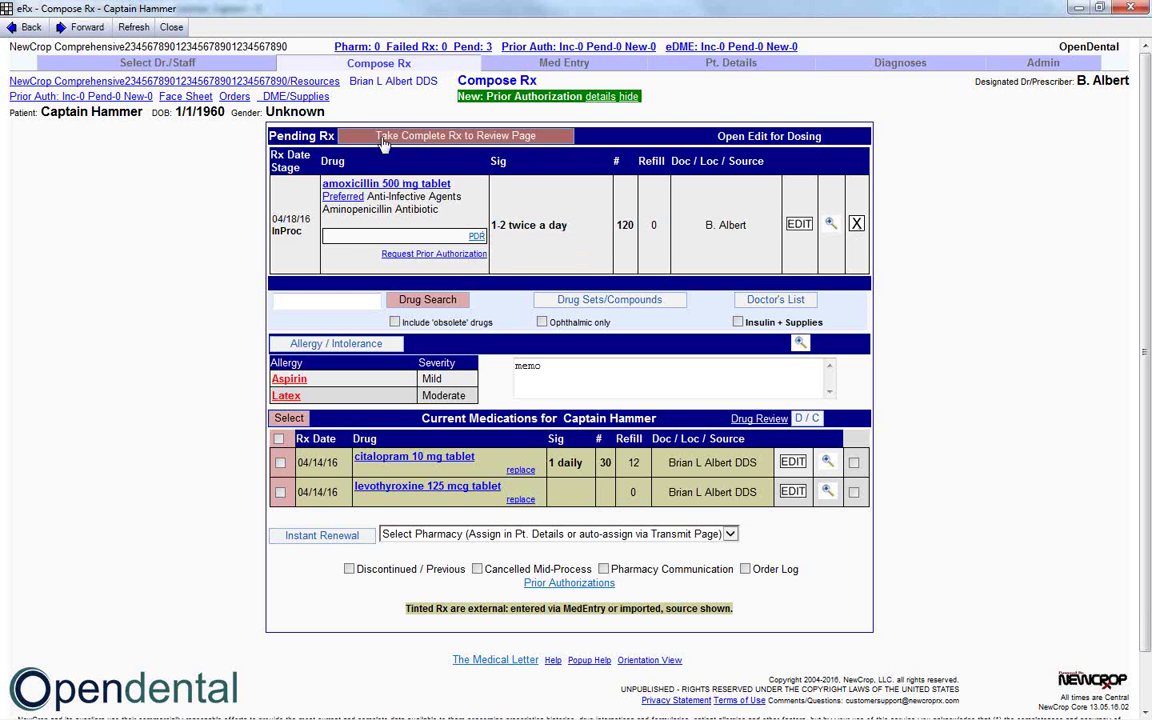
# - Take the pending amoxicillin prescription to the Review Rx page
pyautogui.click(454, 135)
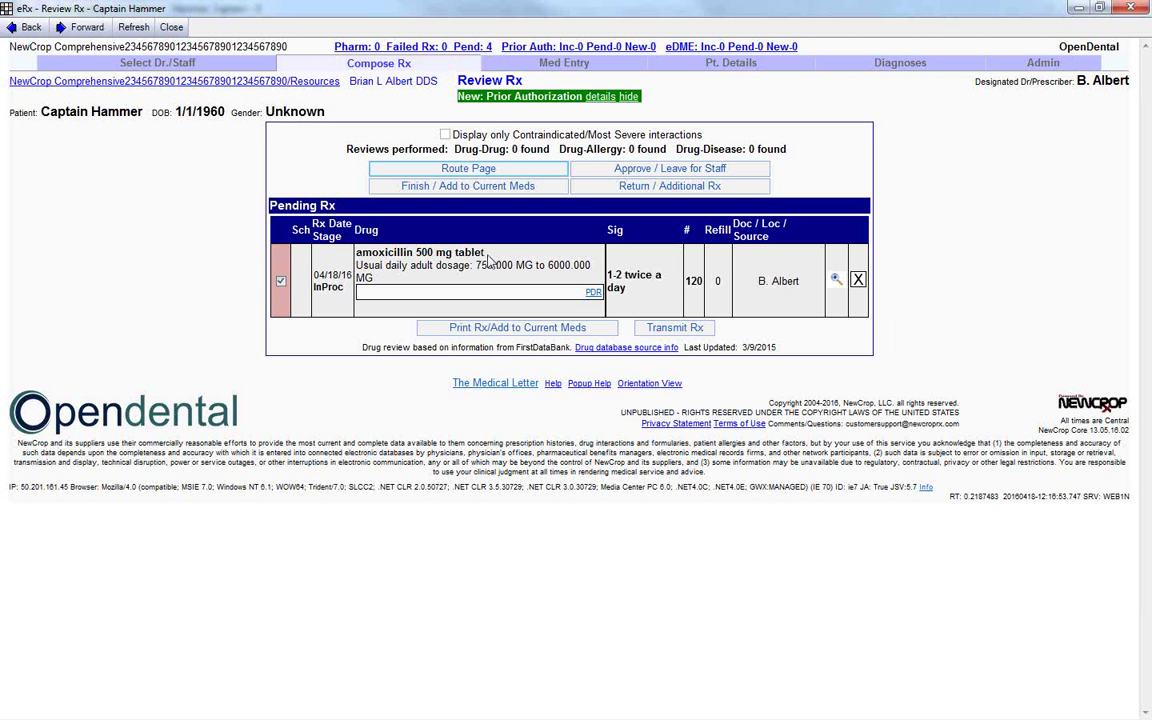
pyautogui.doubleClick(419, 252)
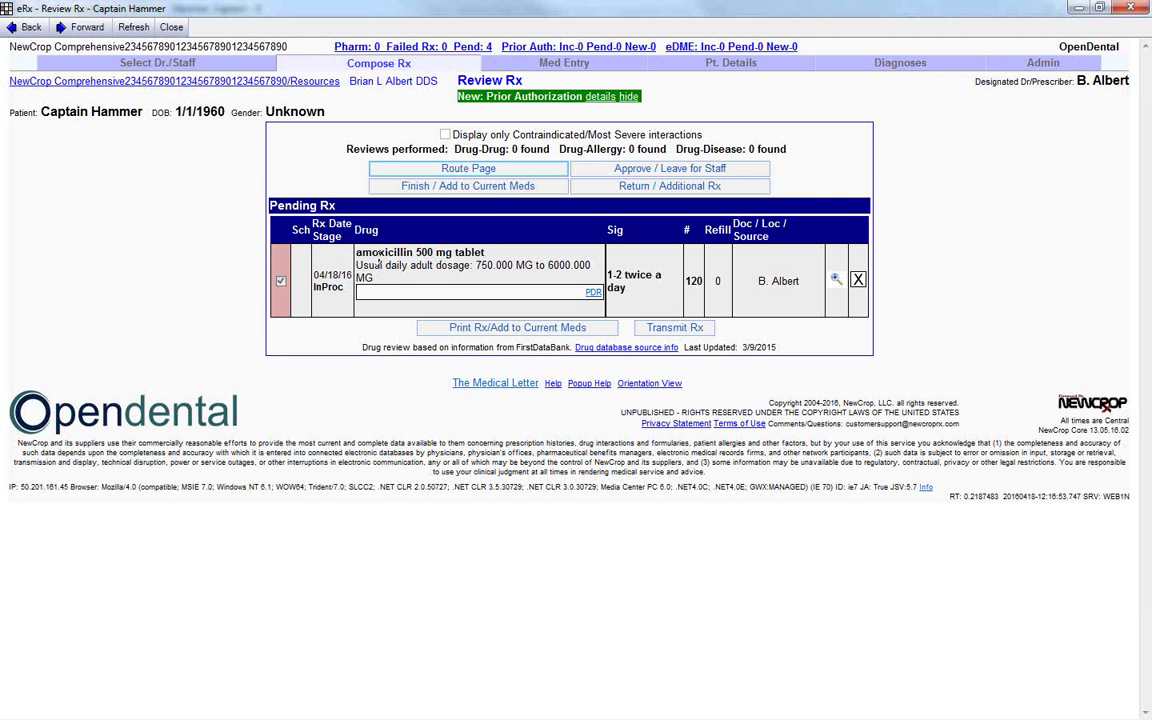
pyautogui.moveTo(940, 211)
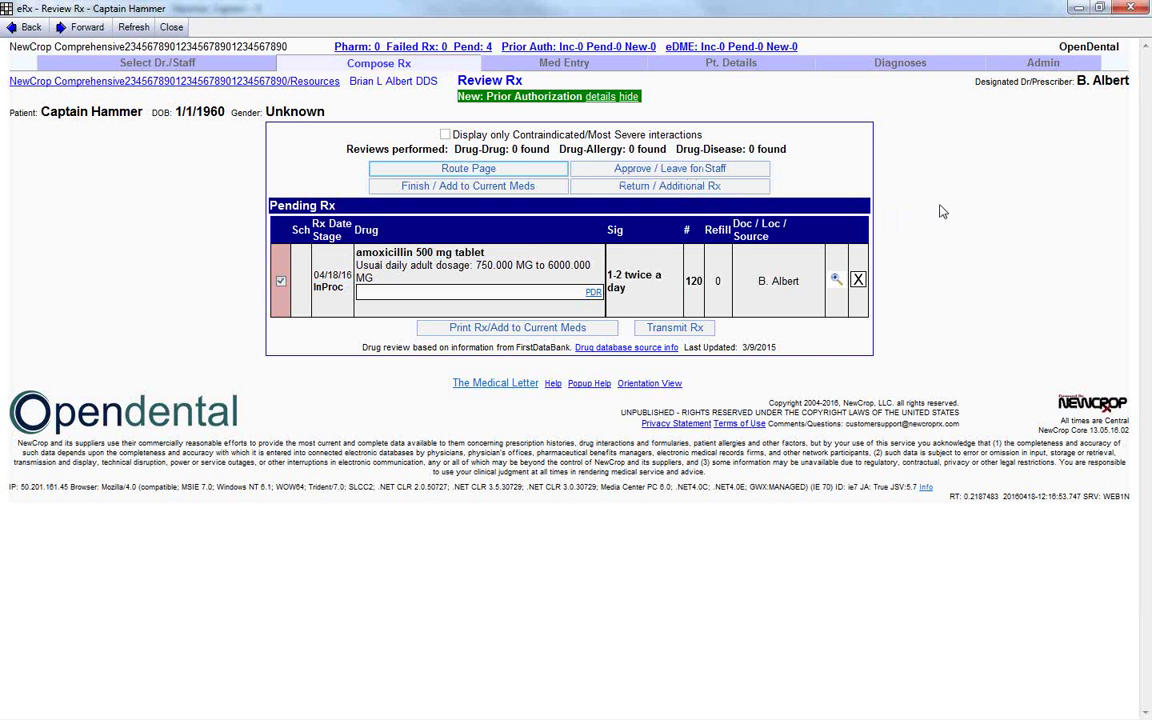
pyautogui.moveTo(975, 270)
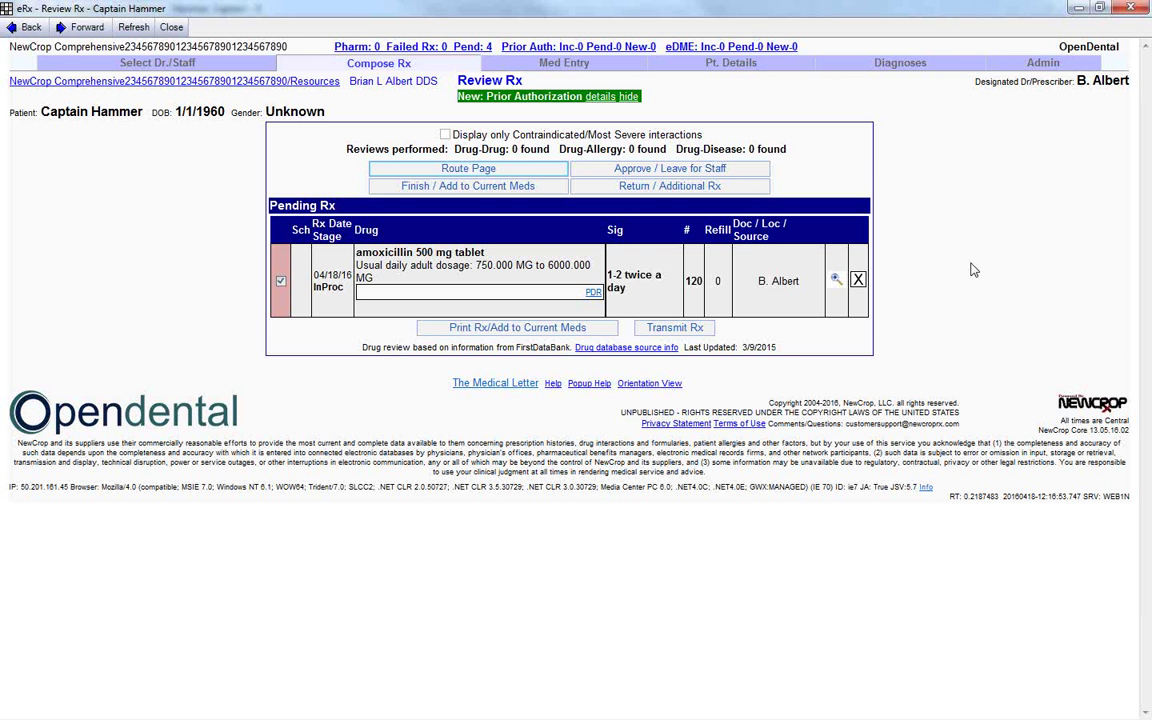
pyautogui.moveTo(968, 261)
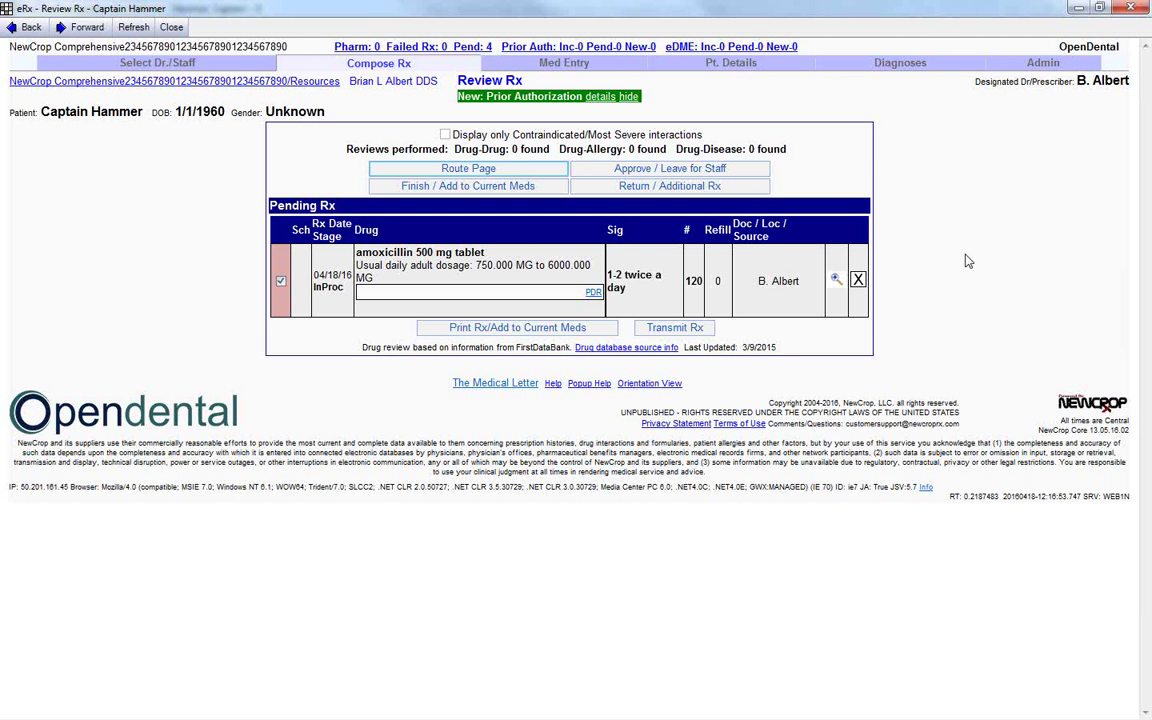
pyautogui.moveTo(673, 327)
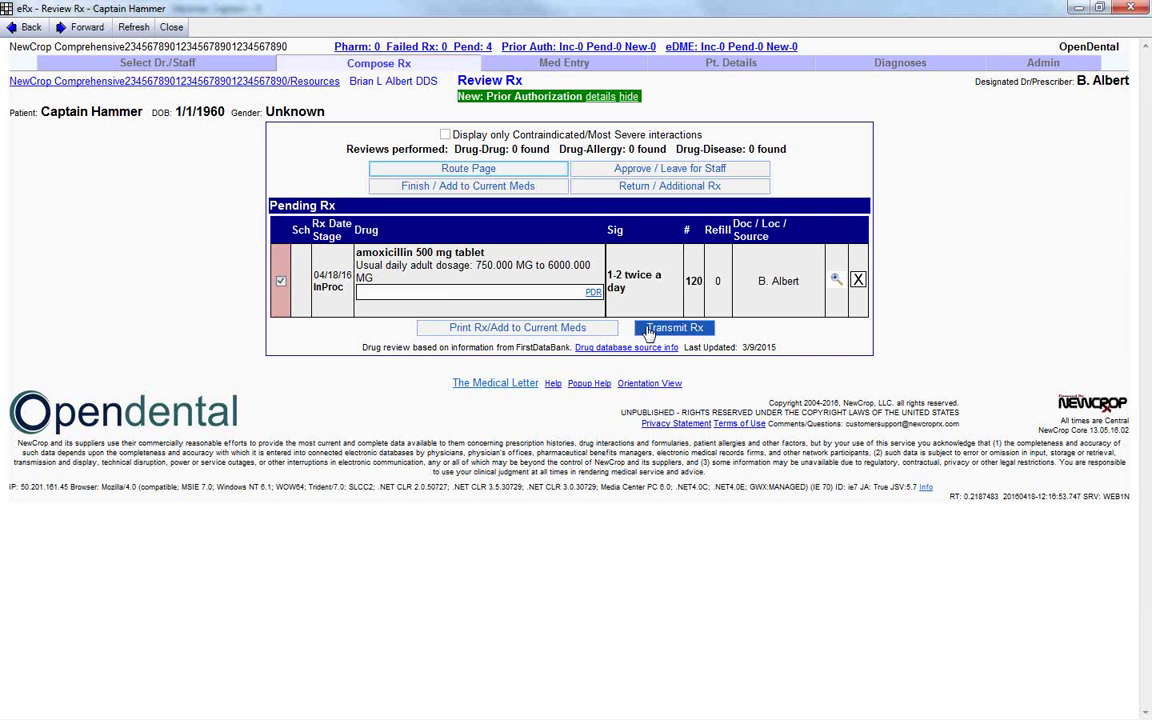
# - Transmit the amoxicillin Rx to the CVS 16079 IN TARGET pharmacy and add it to the record
pyautogui.click(672, 328)
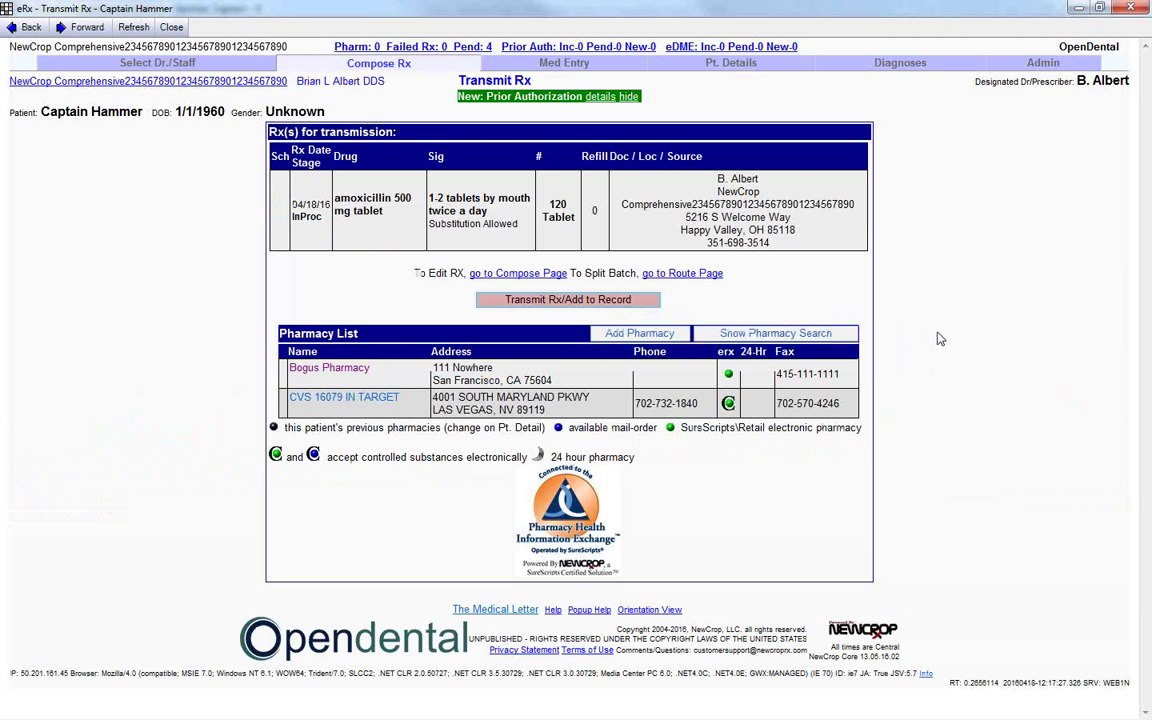
pyautogui.moveTo(603, 162)
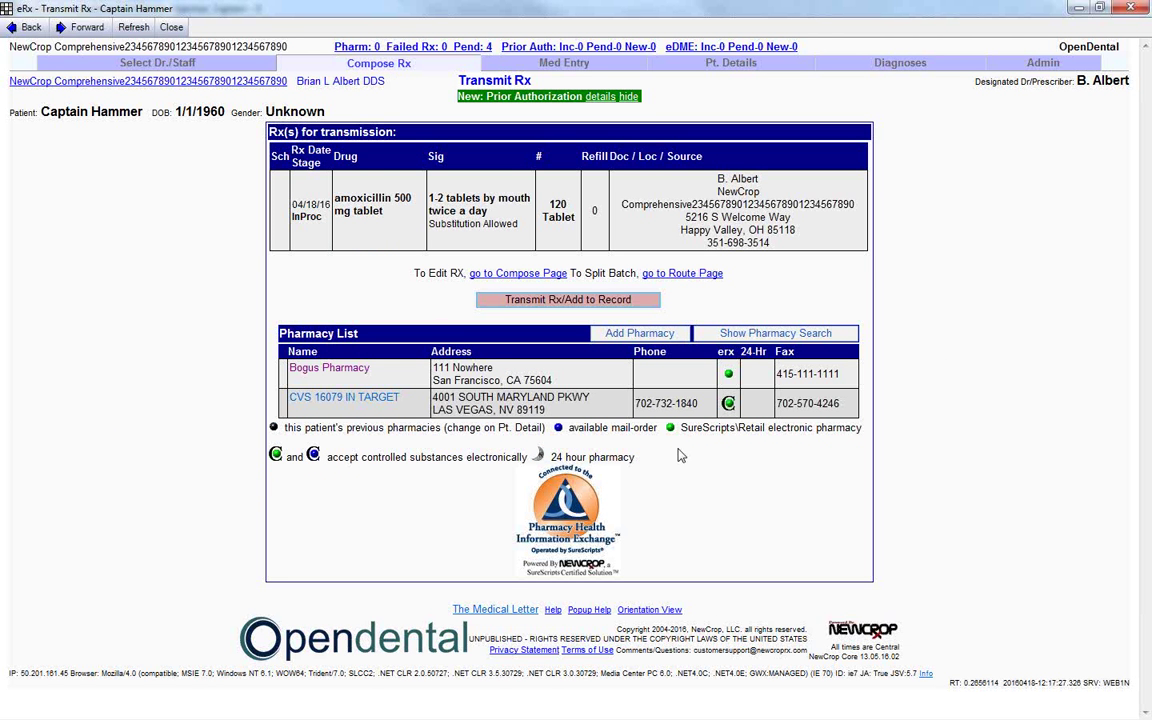
pyautogui.moveTo(643, 471)
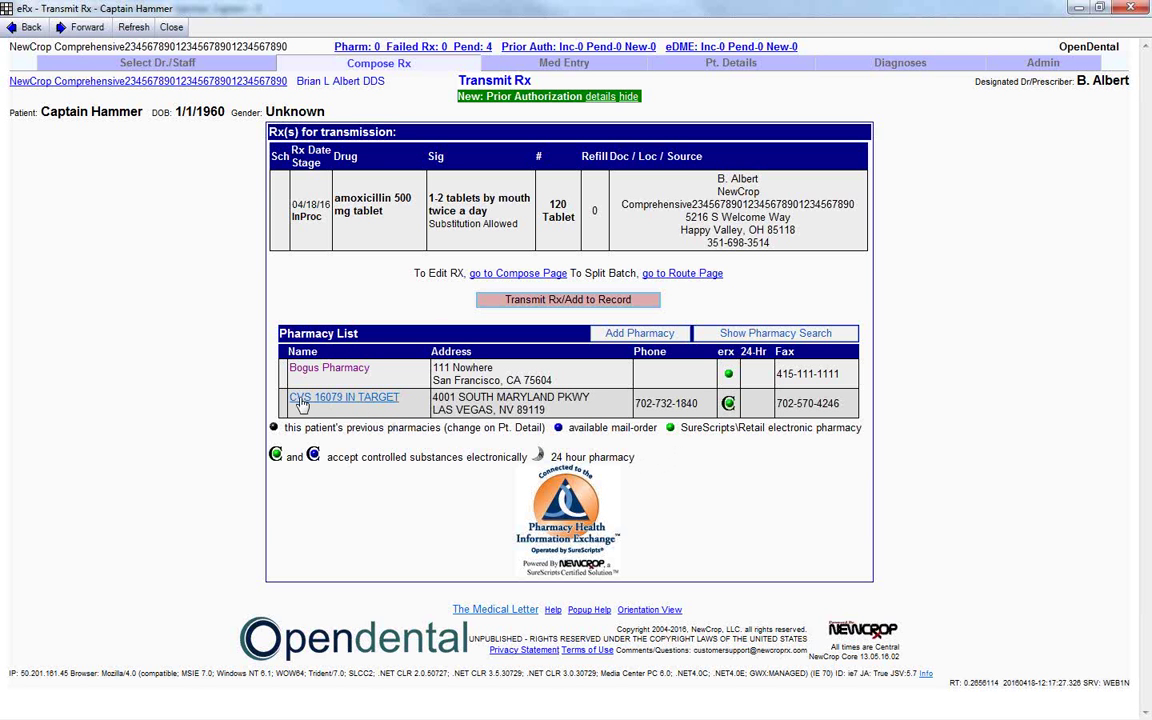
pyautogui.moveTo(782, 421)
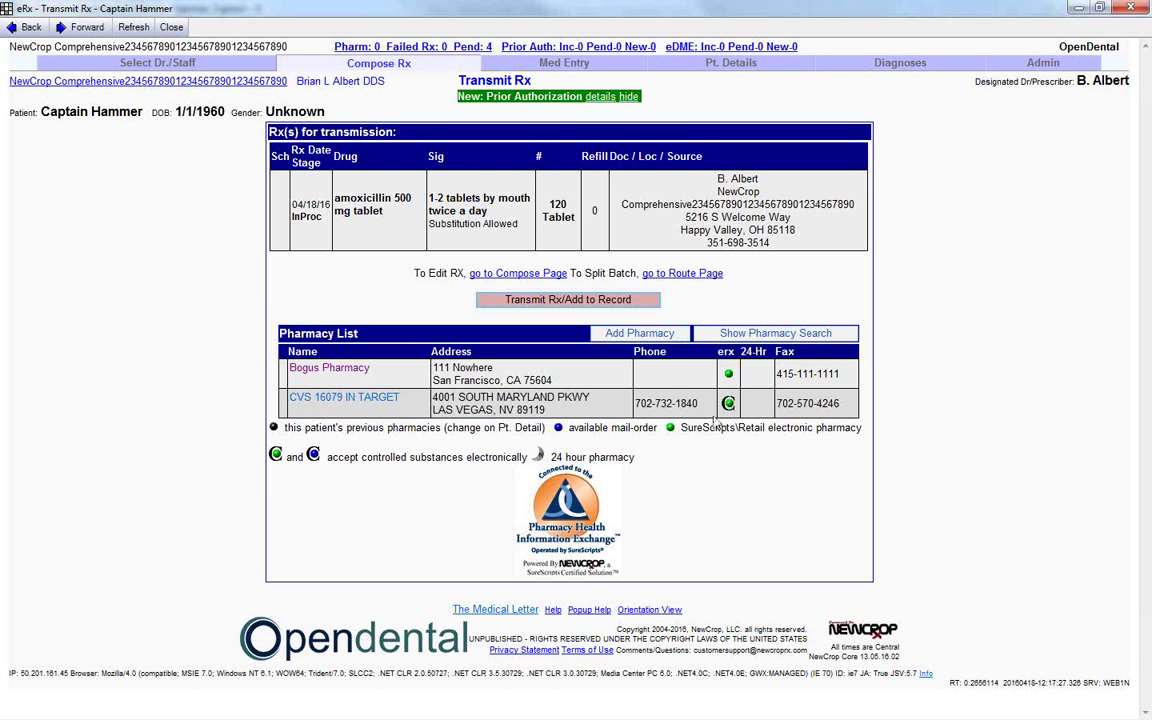
pyautogui.moveTo(729, 403)
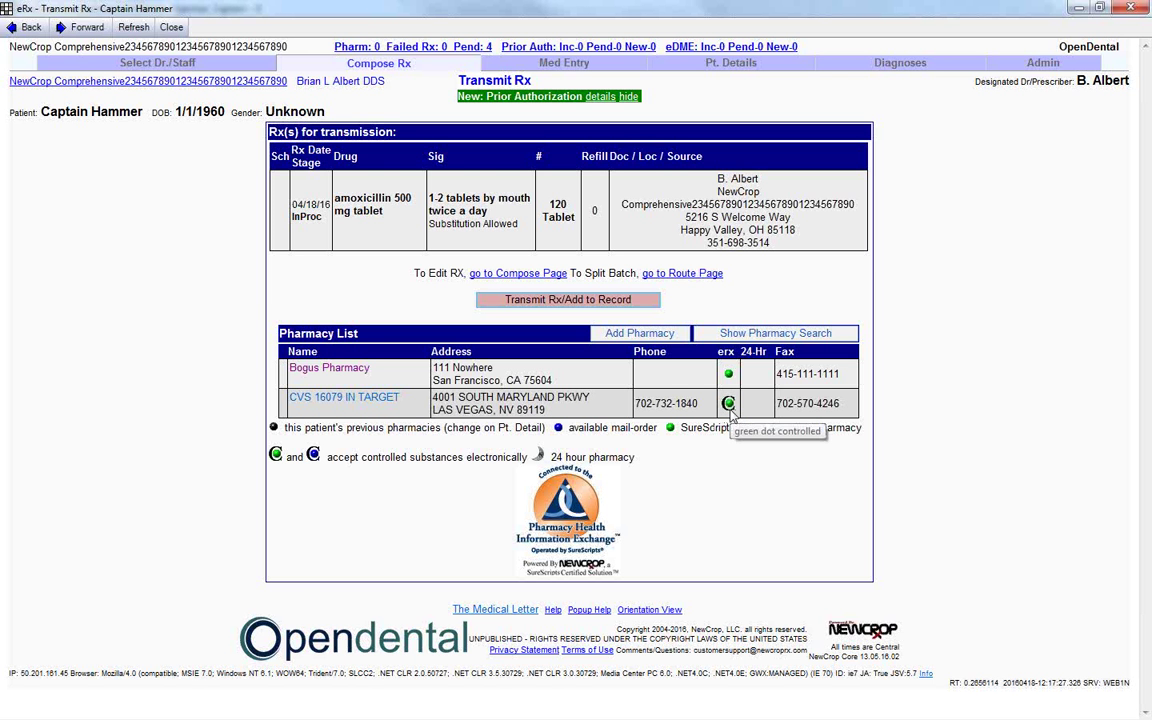
pyautogui.click(344, 397)
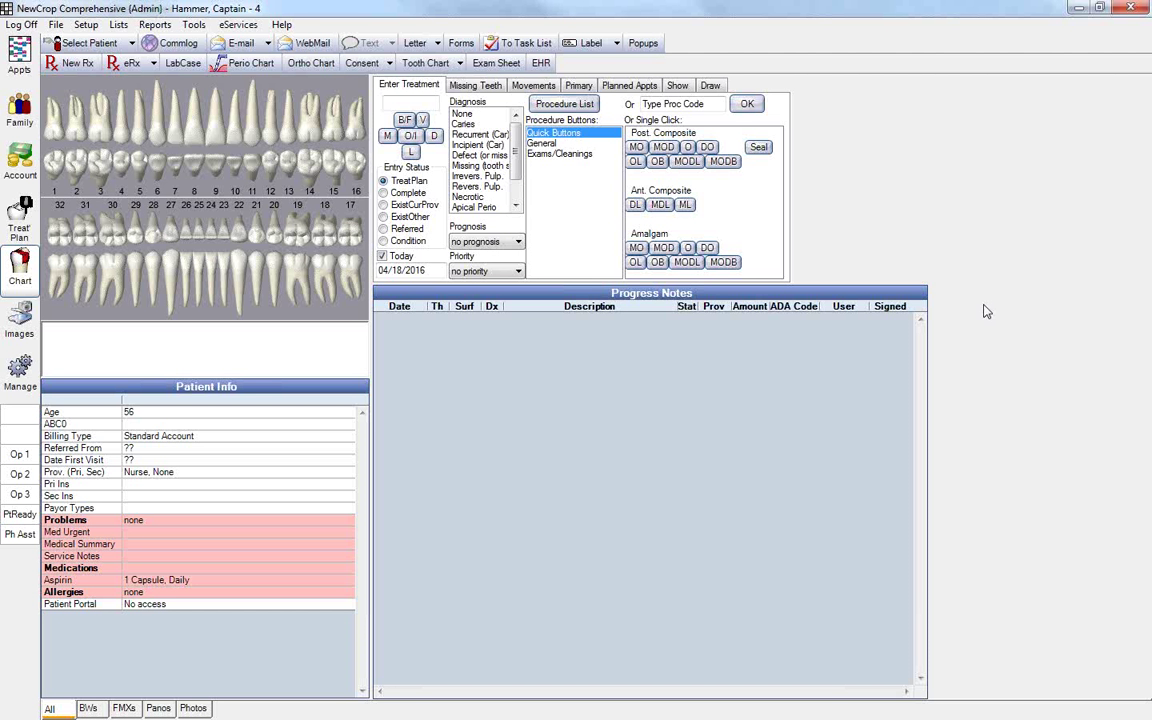
pyautogui.moveTo(185, 20)
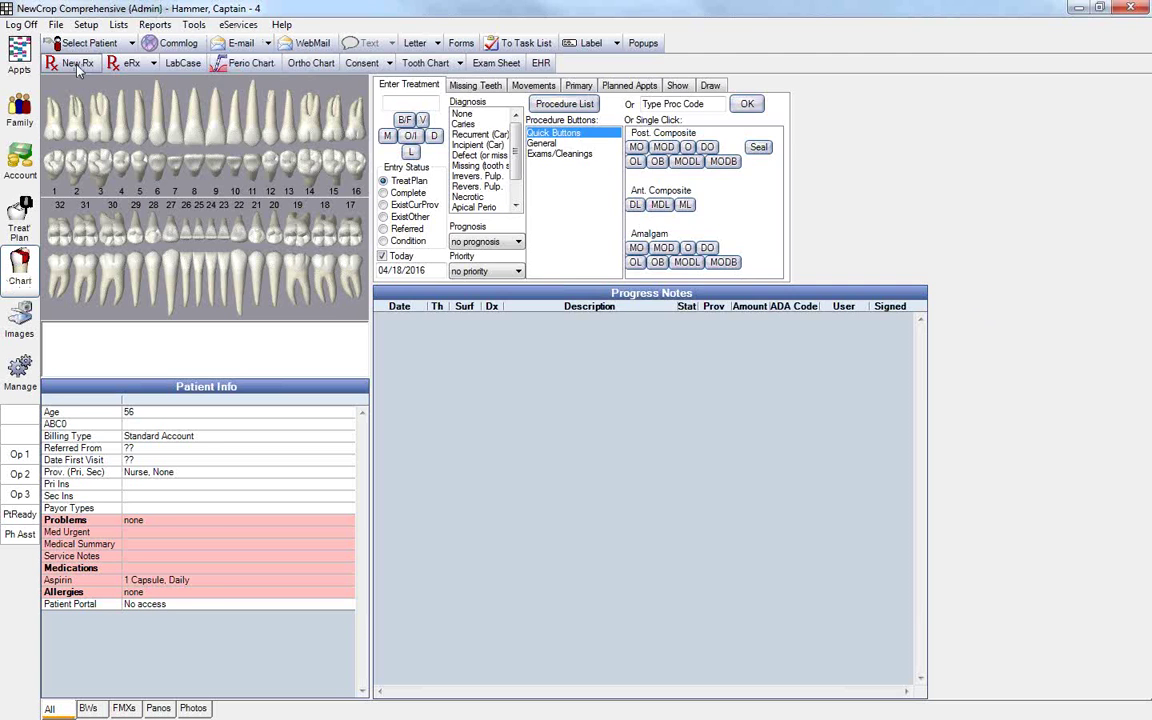
# - Begin a new paper Rx using the saved Aspirin prescription: 1 capsule daily, 30 capsules
pyautogui.click(77, 62)
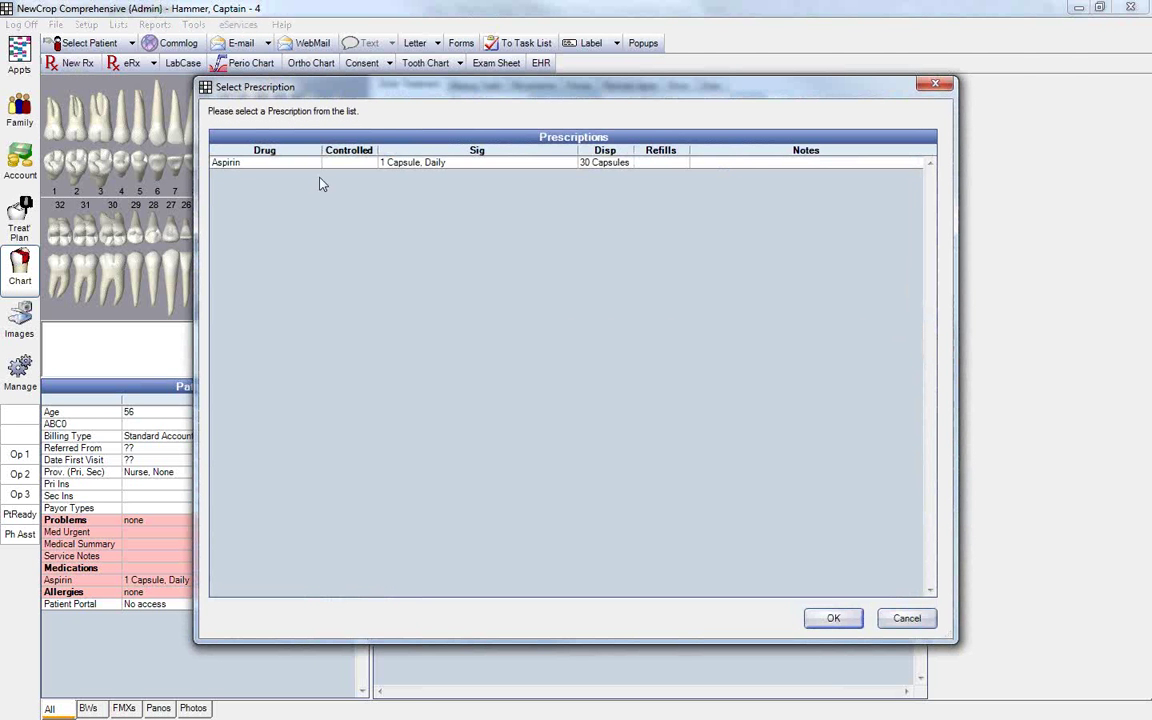
pyautogui.moveTo(304, 418)
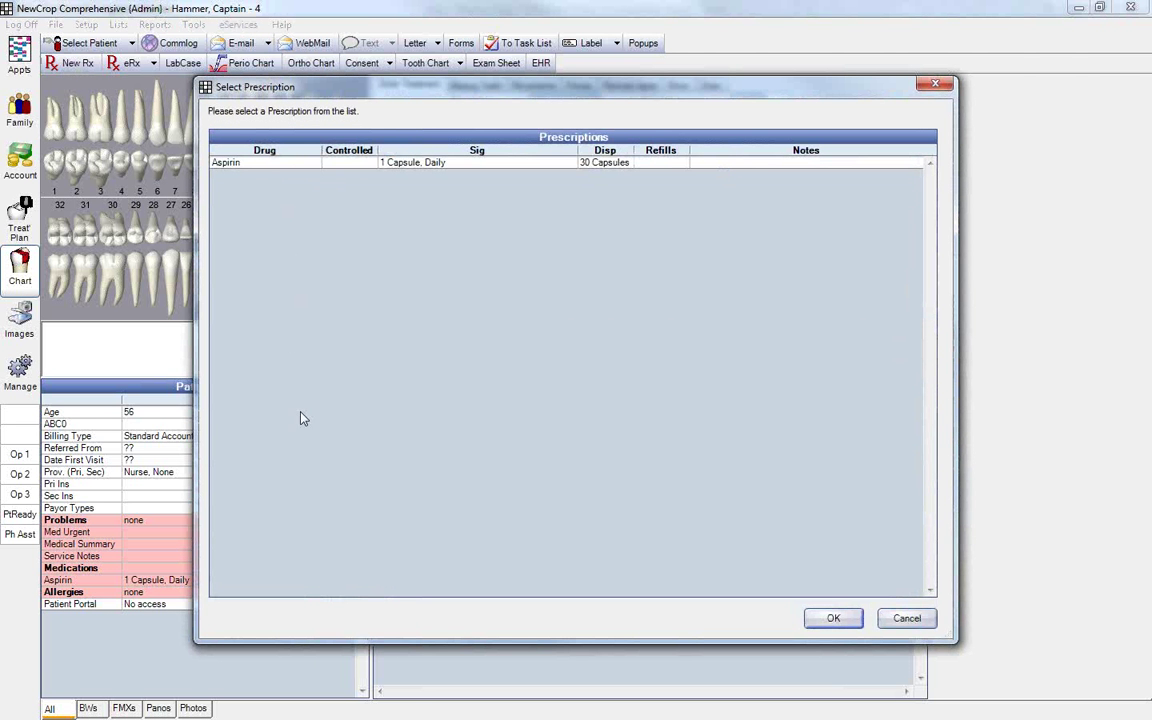
pyautogui.click(225, 162)
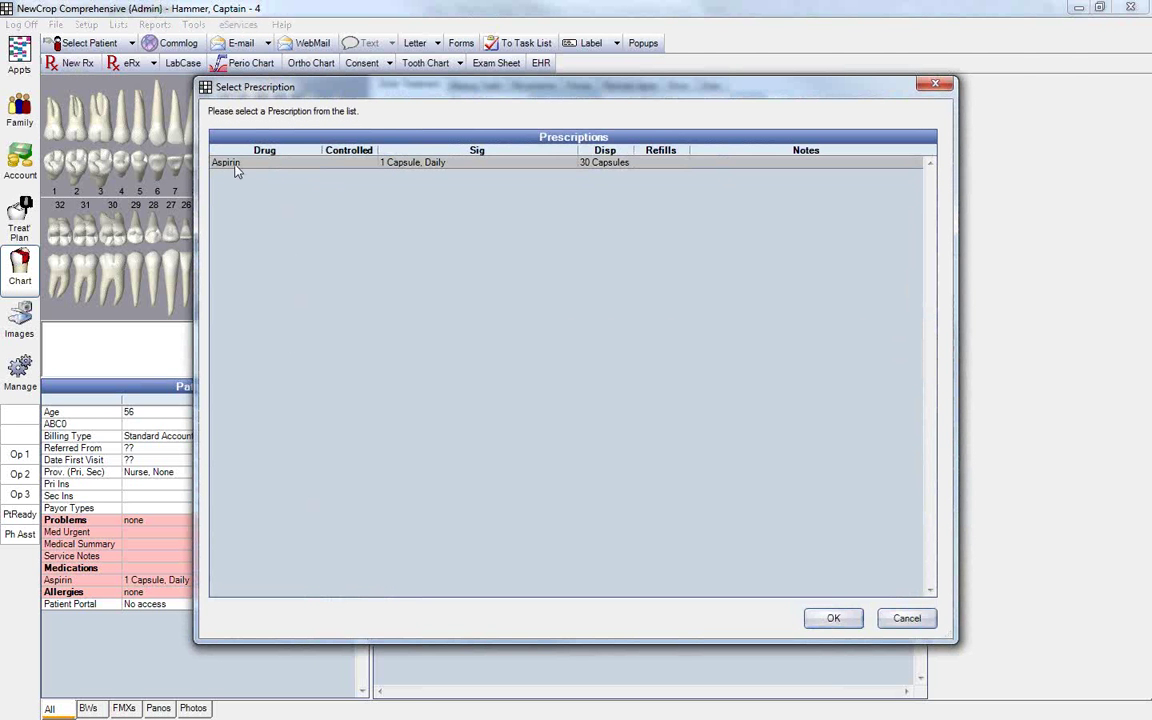
pyautogui.moveTo(833, 618)
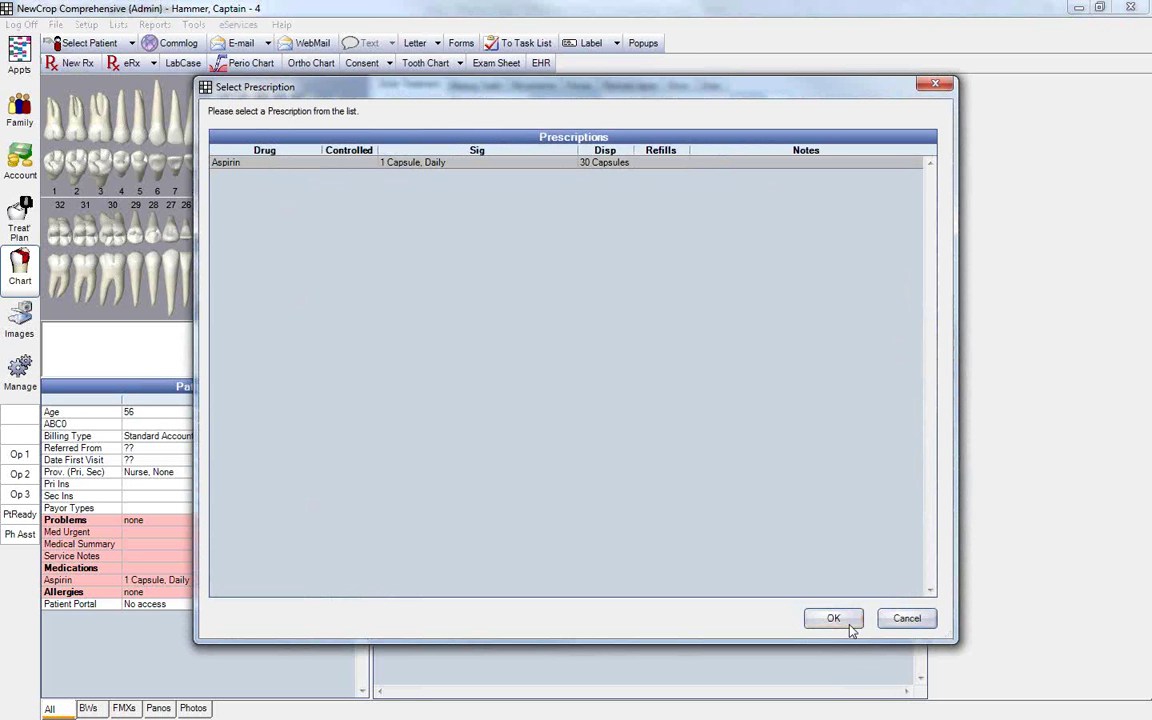
pyautogui.moveTo(849, 625)
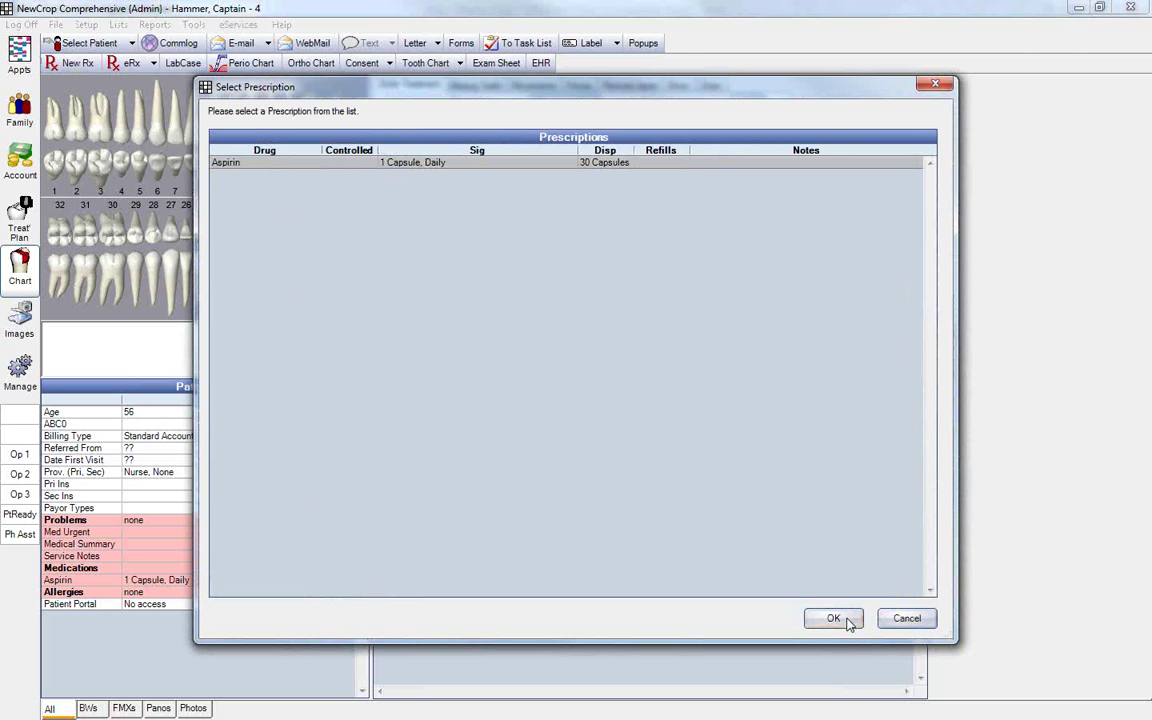
pyautogui.click(833, 618)
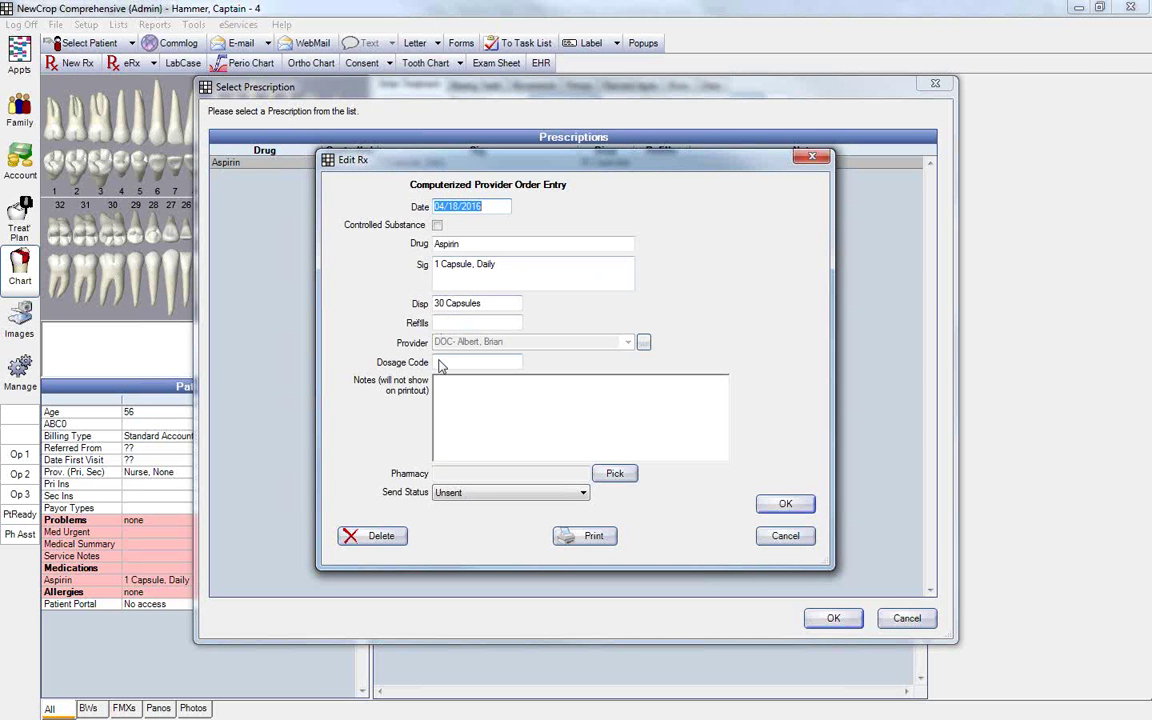
pyautogui.moveTo(532, 357)
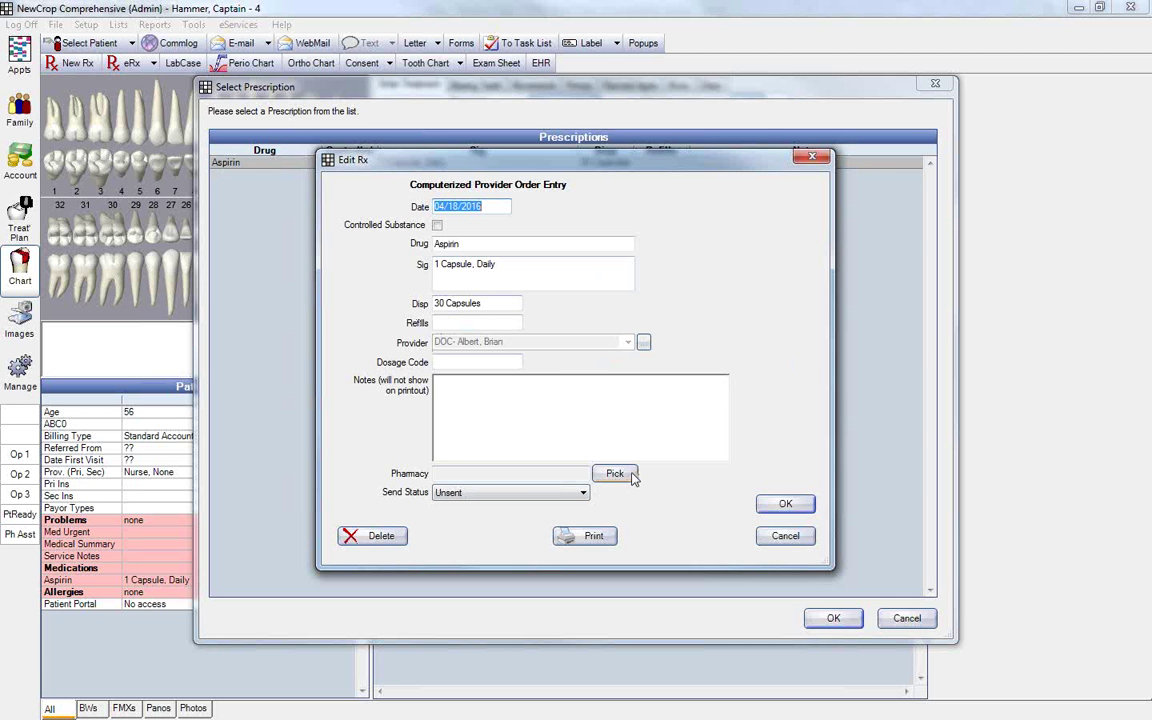
# - Assign Walgreens as the pharmacy, mark the aspirin Rx as Printed, and print it to the progress notes
pyautogui.click(615, 473)
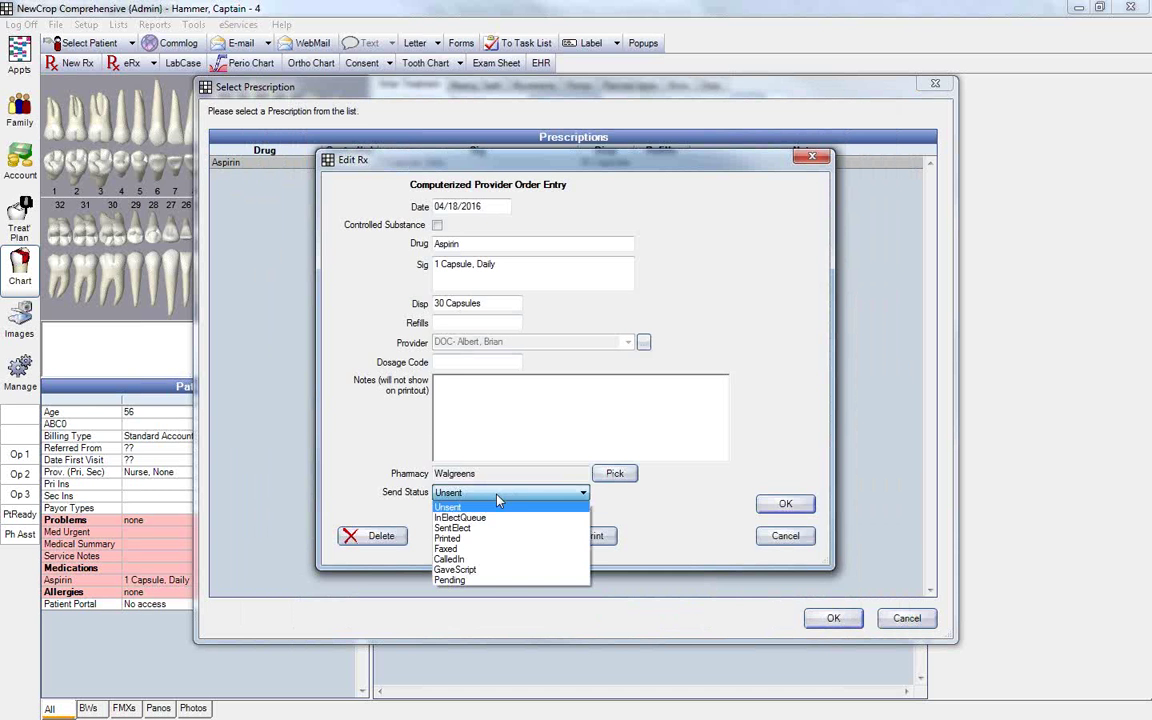
pyautogui.click(447, 538)
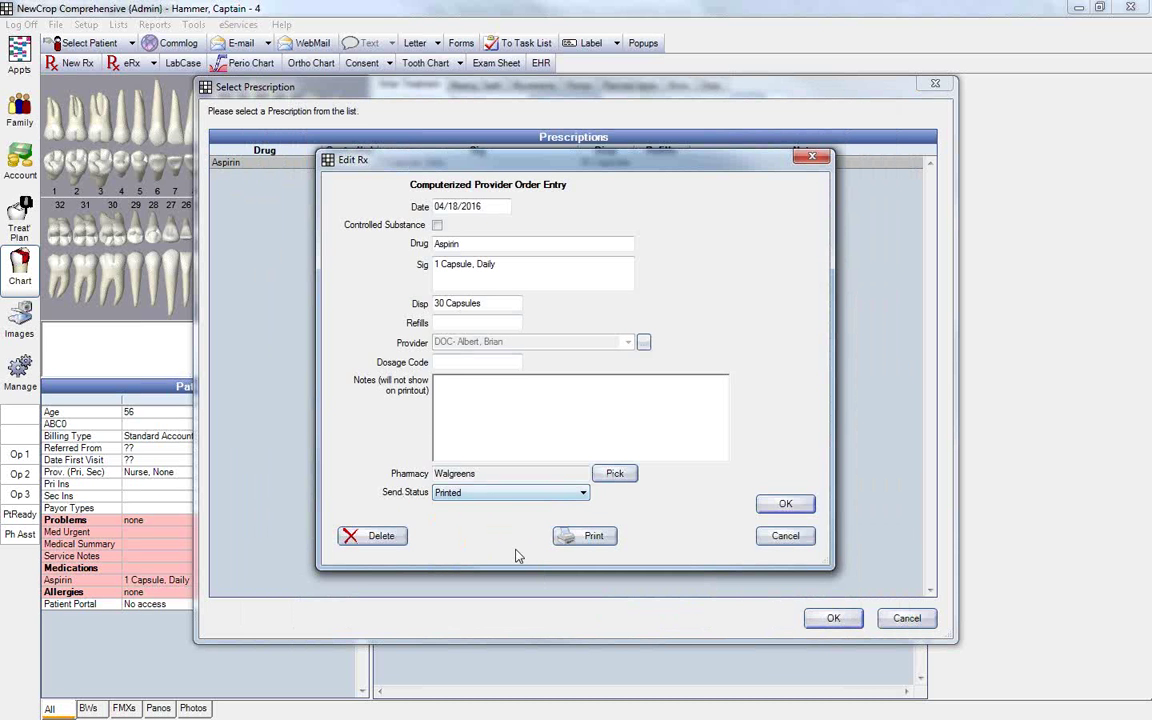
pyautogui.click(584, 536)
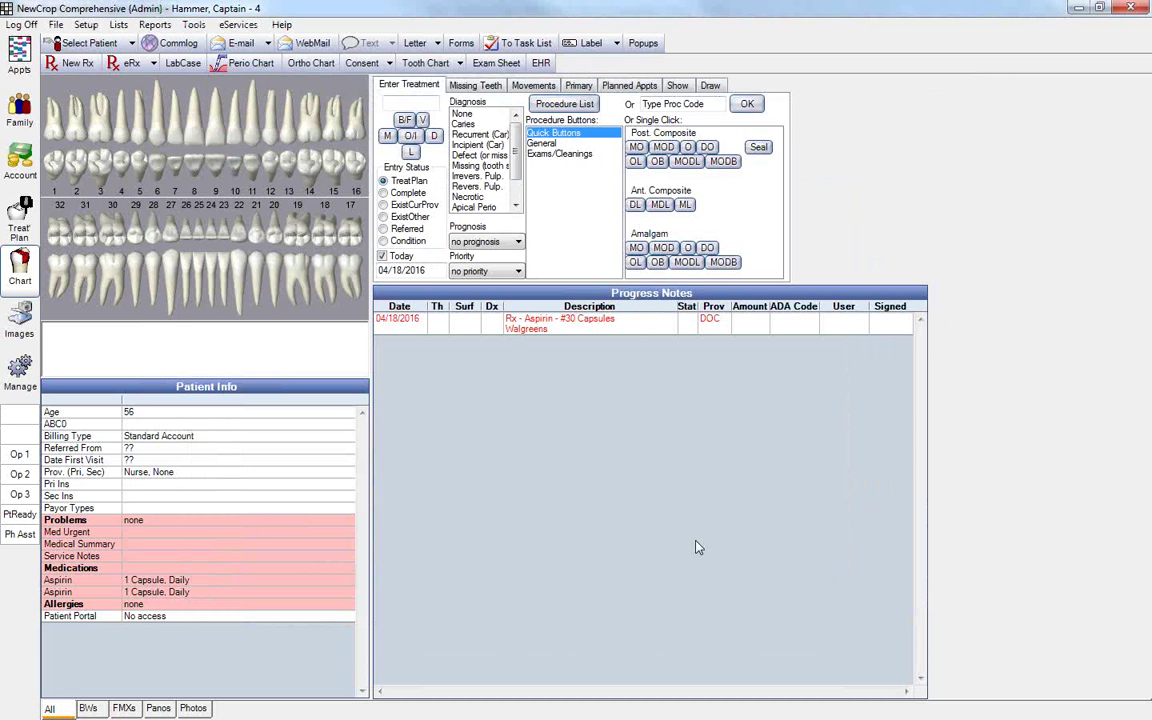
pyautogui.moveTo(694, 542)
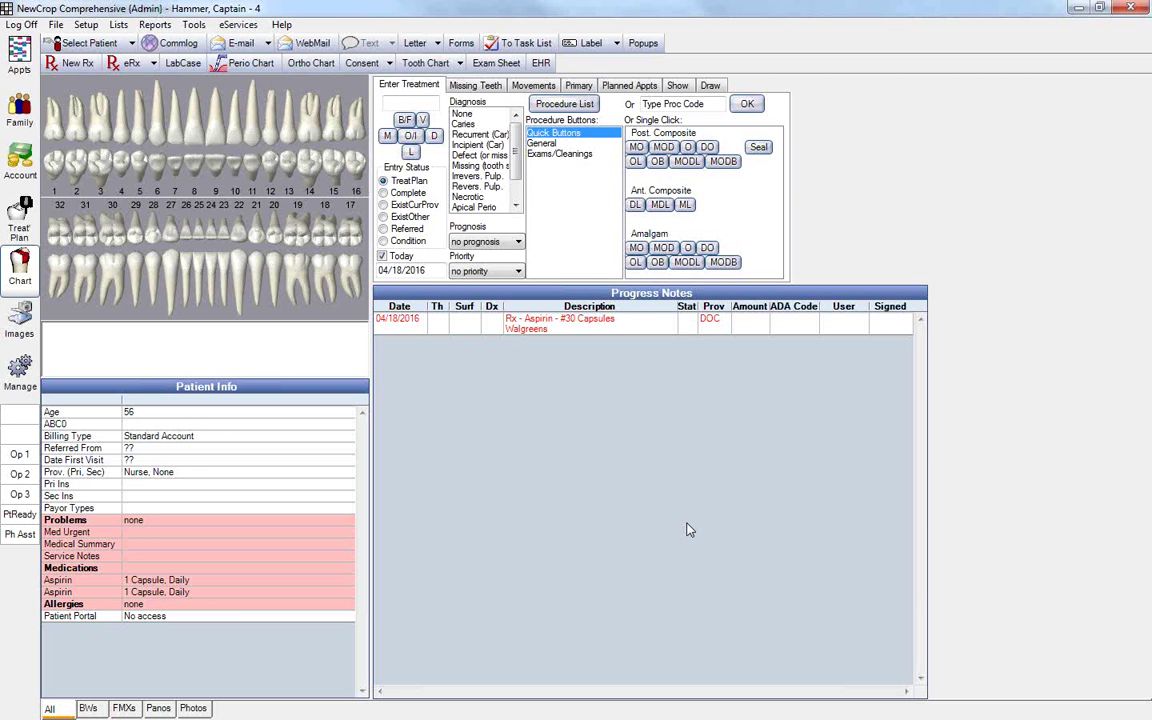
pyautogui.moveTo(650, 420)
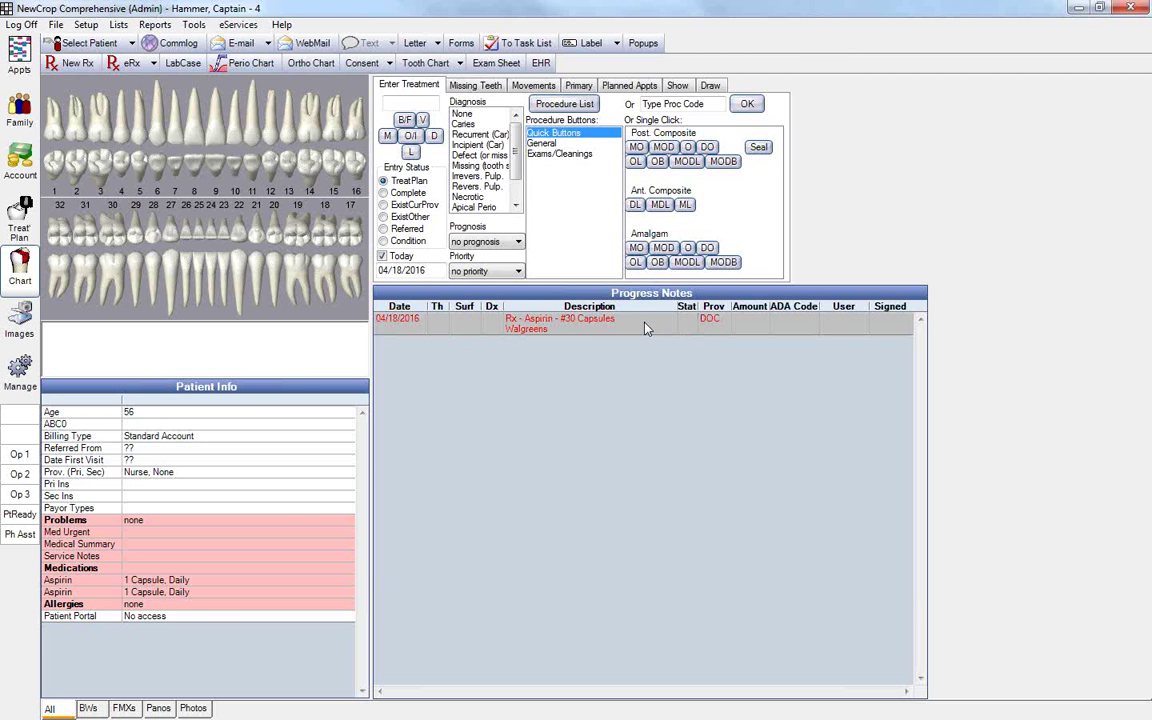
pyautogui.doubleClick(560, 318)
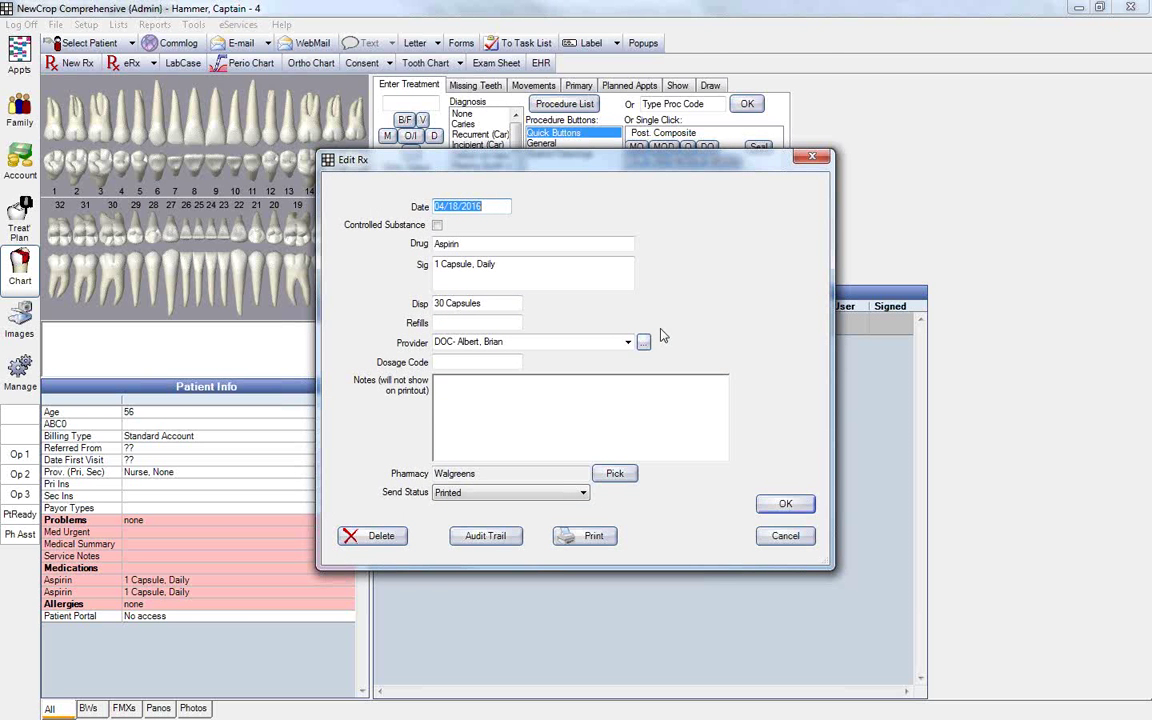
pyautogui.moveTo(785, 536)
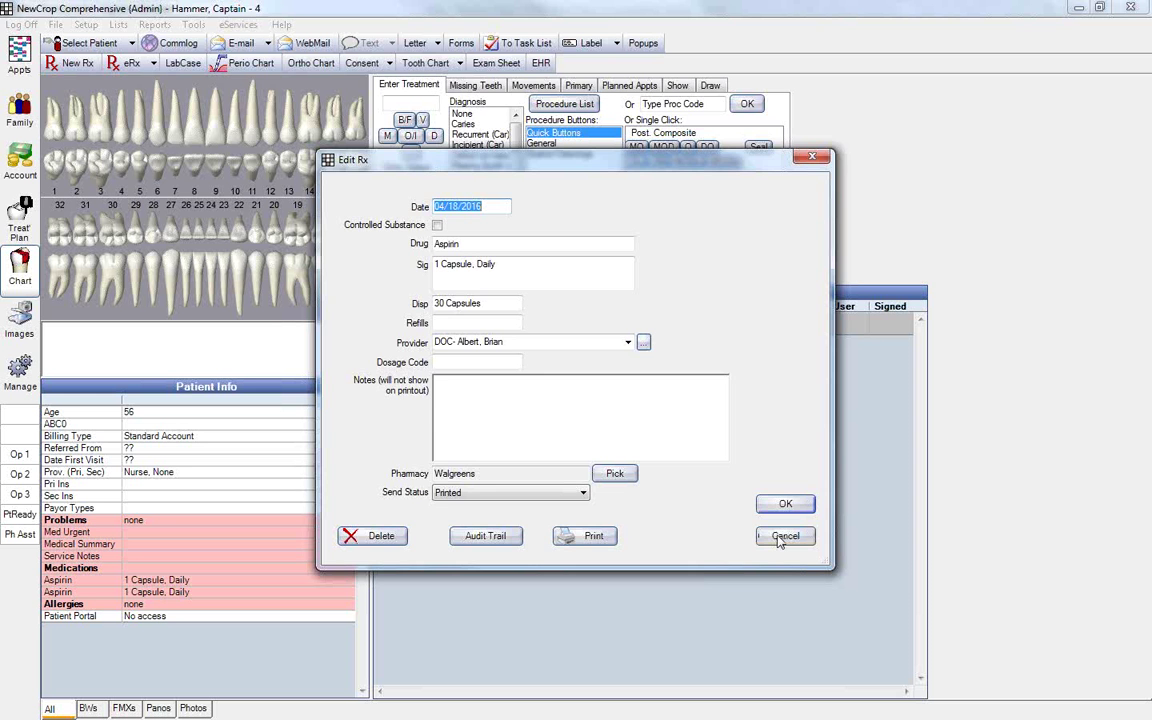
pyautogui.click(785, 536)
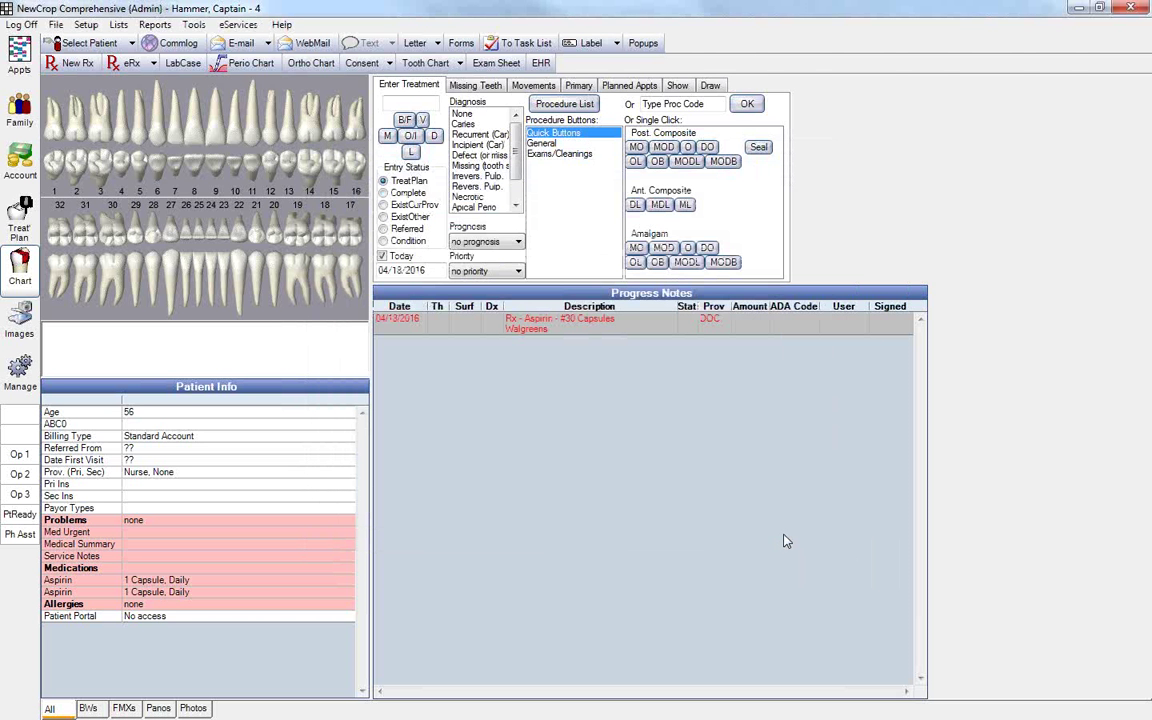